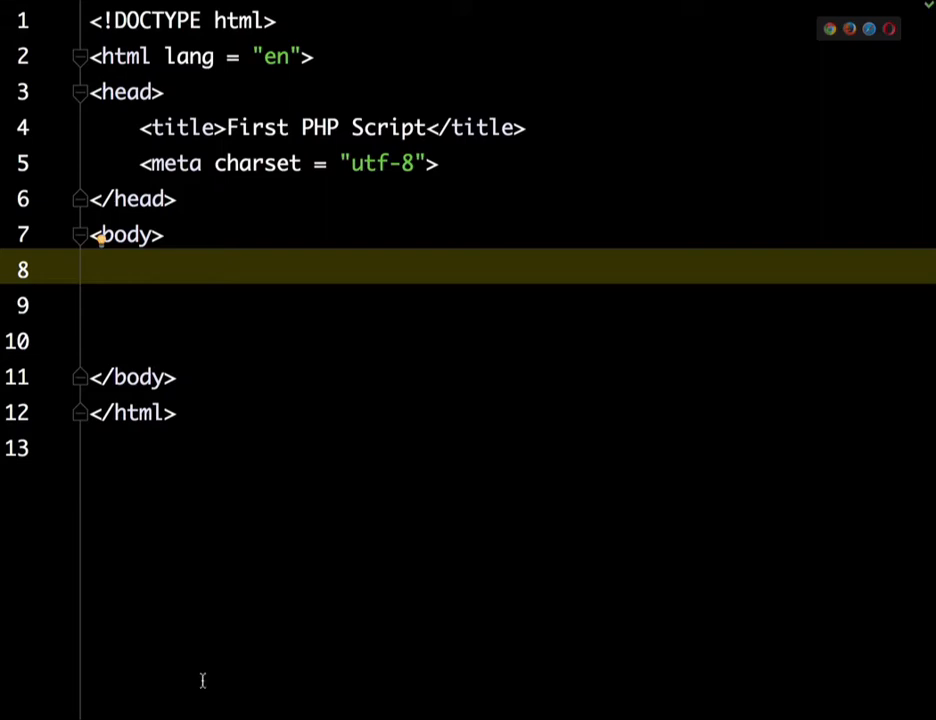
mouse_move(82, 33)
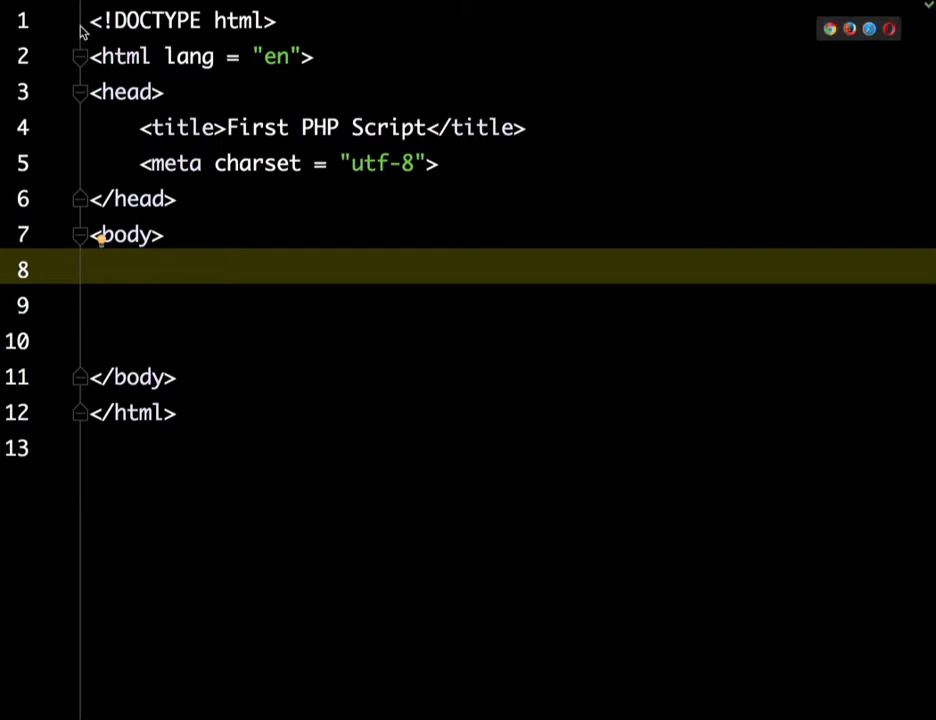
mouse_move(88, 30)
type("</body>")
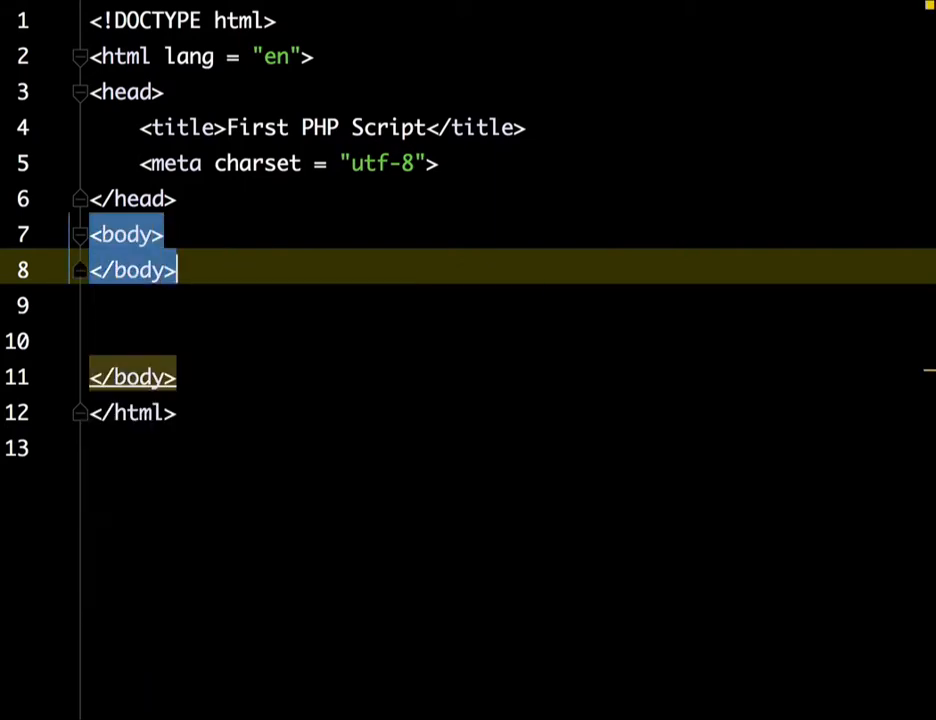
- Type <?php inside <body> and accept autocomplete to insert an empty <?php ?> block
type("<")
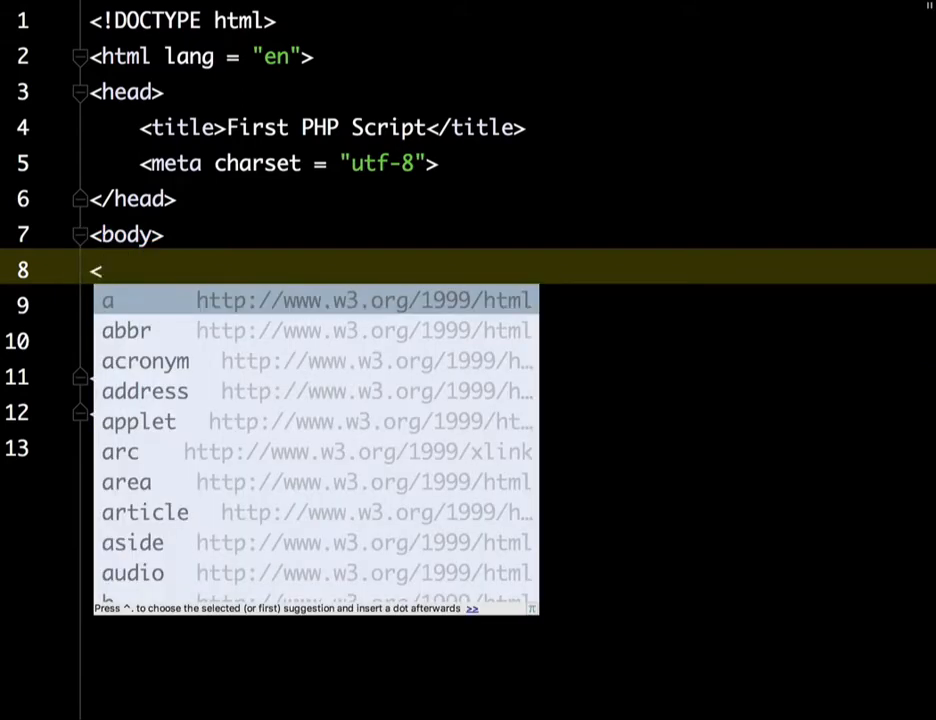
type("?")
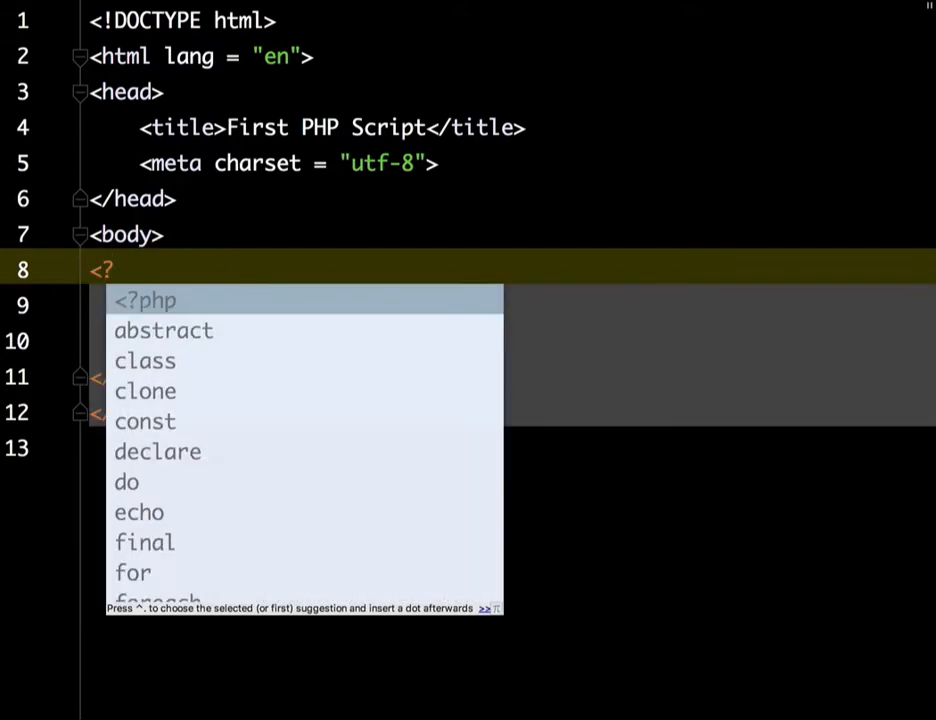
type("php")
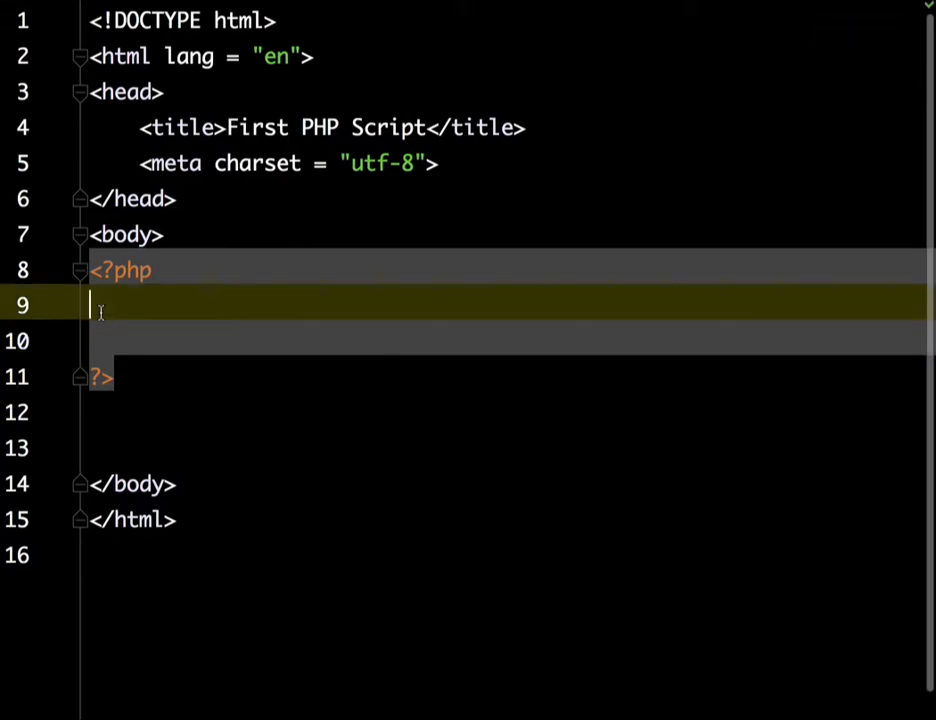
- Write echo "Hello World Wide Web!"; in the PHP block and start a new line
type("e")
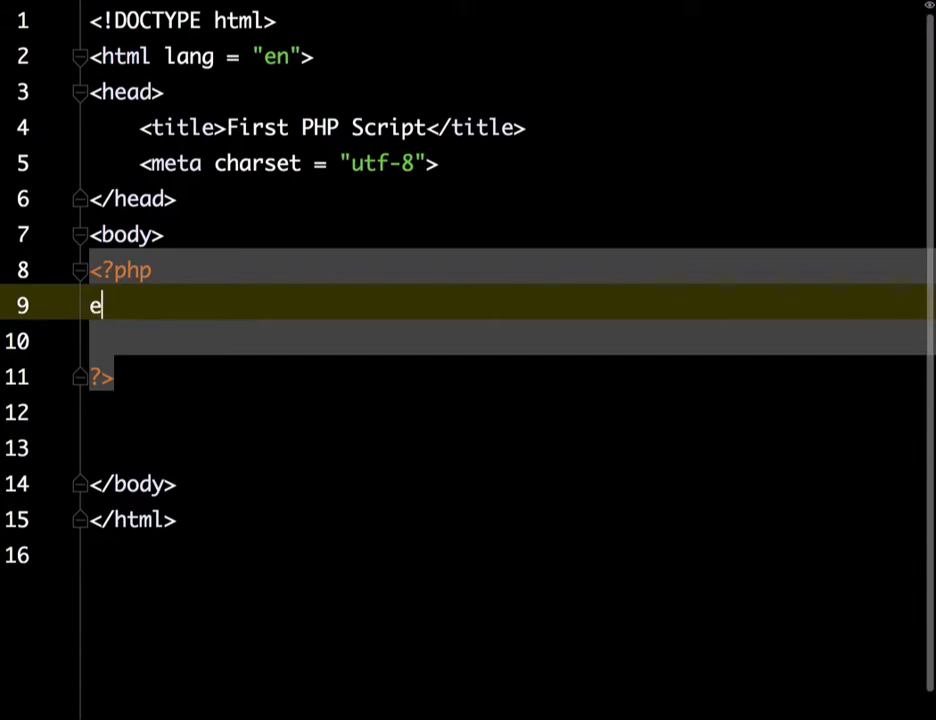
type("cho")
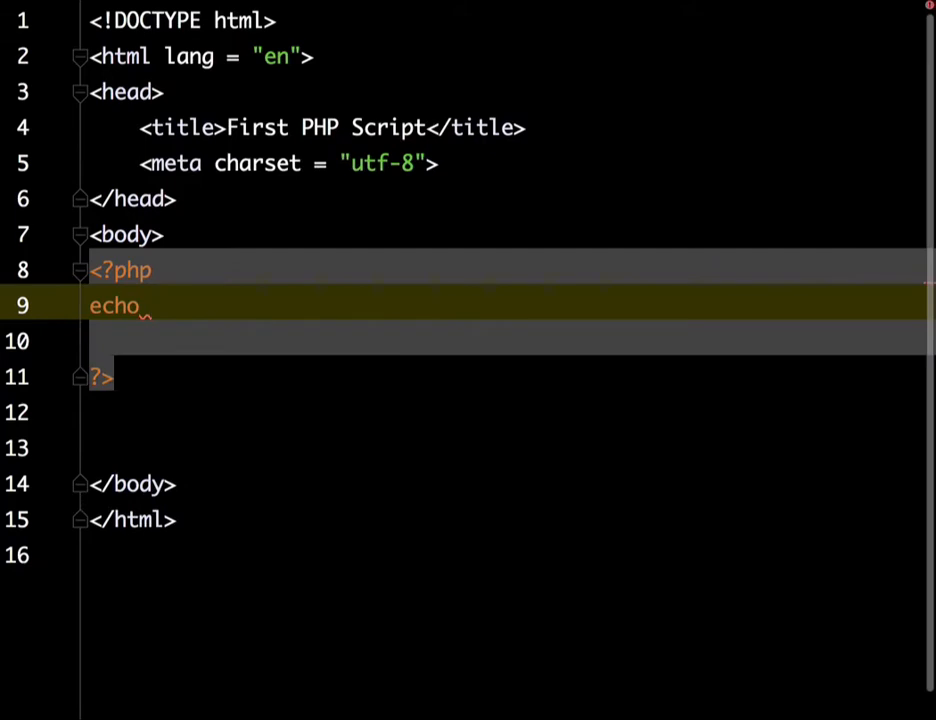
type("\"\"")
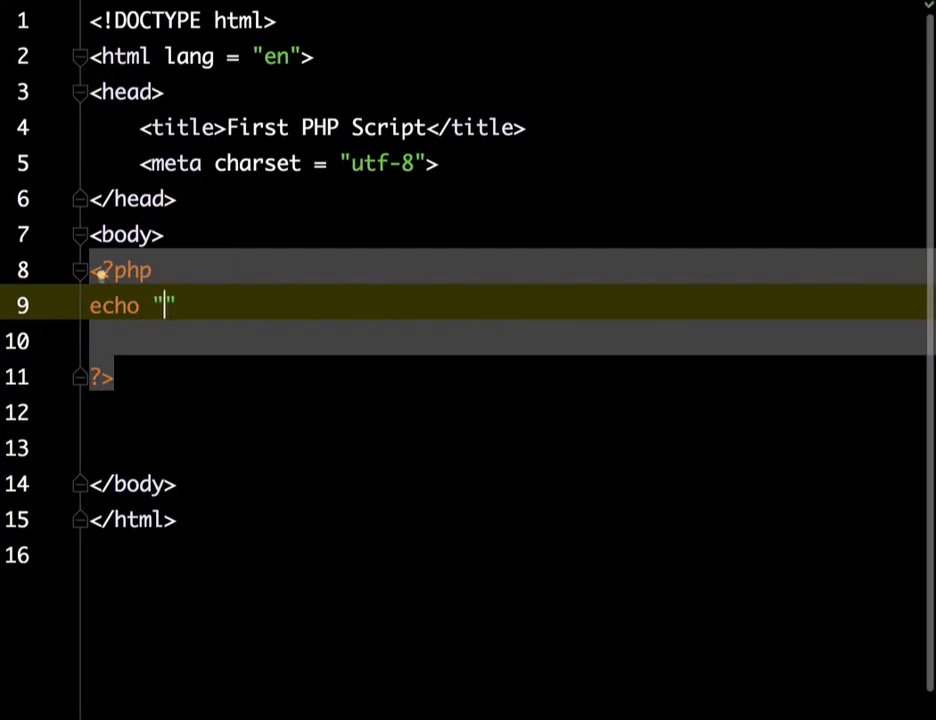
type("He")
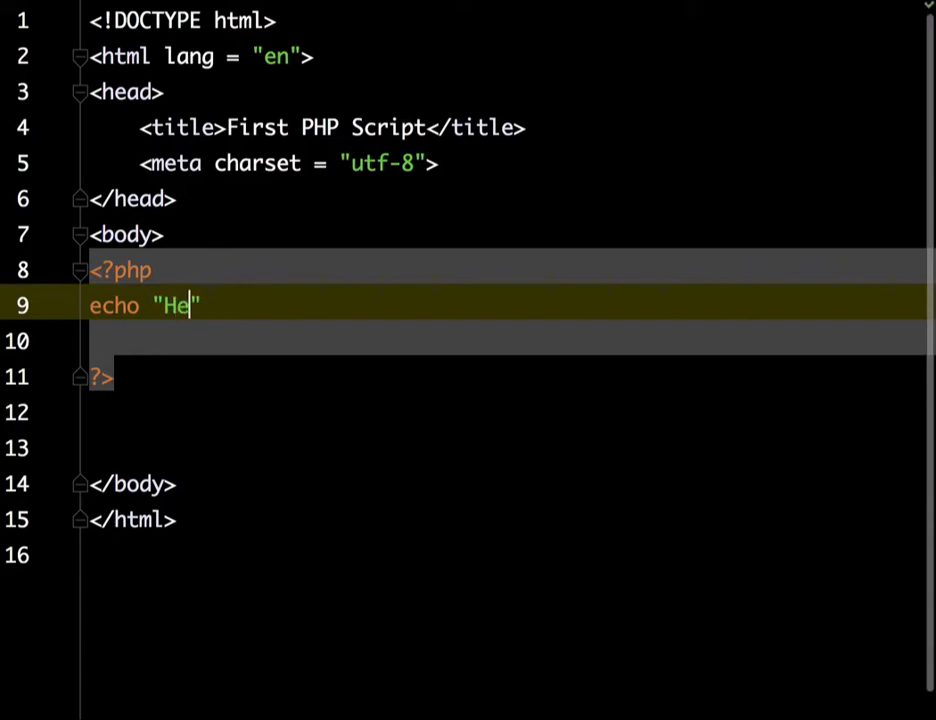
type("llo")
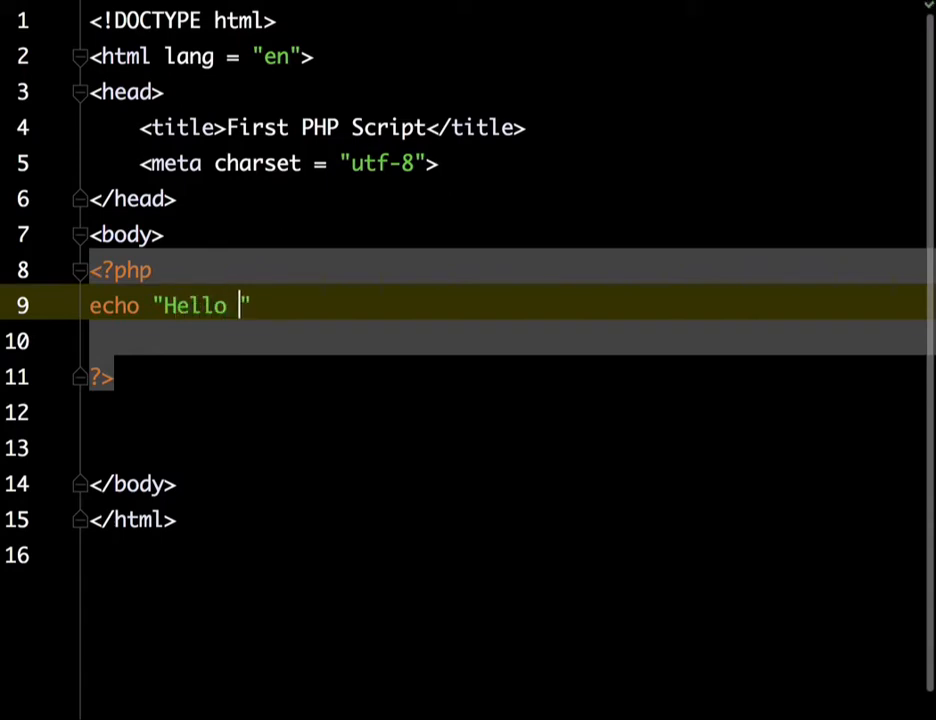
type("World")
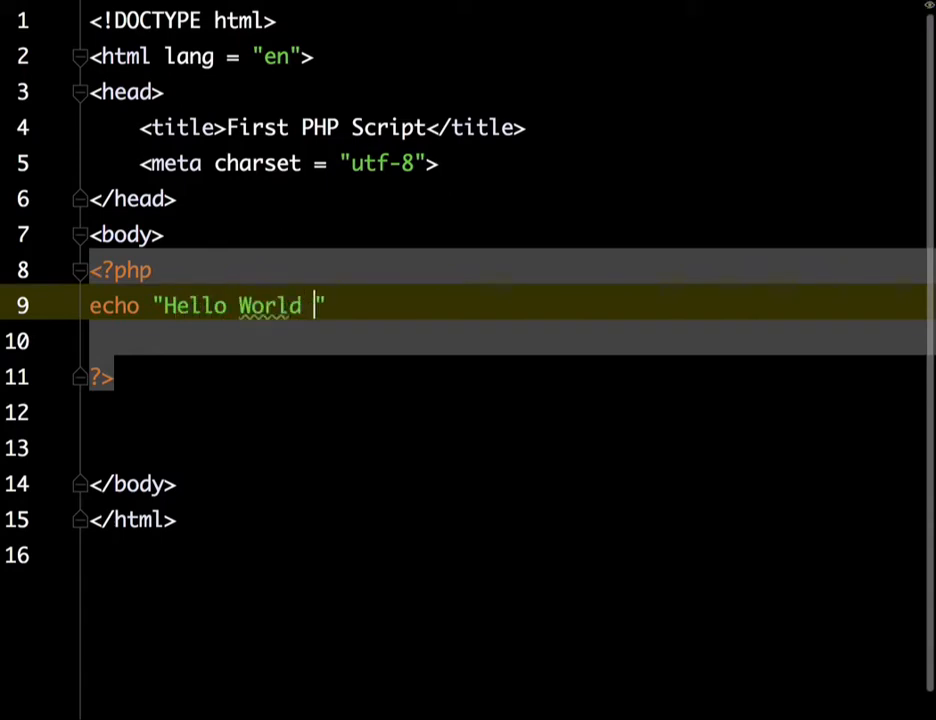
type("WId")
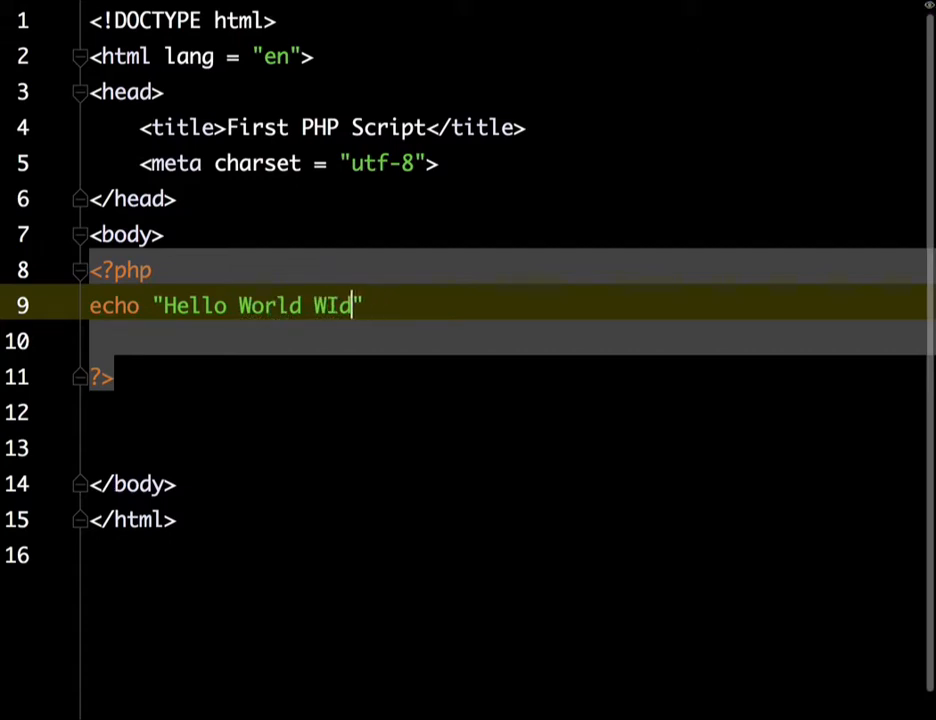
type("ide Web!")
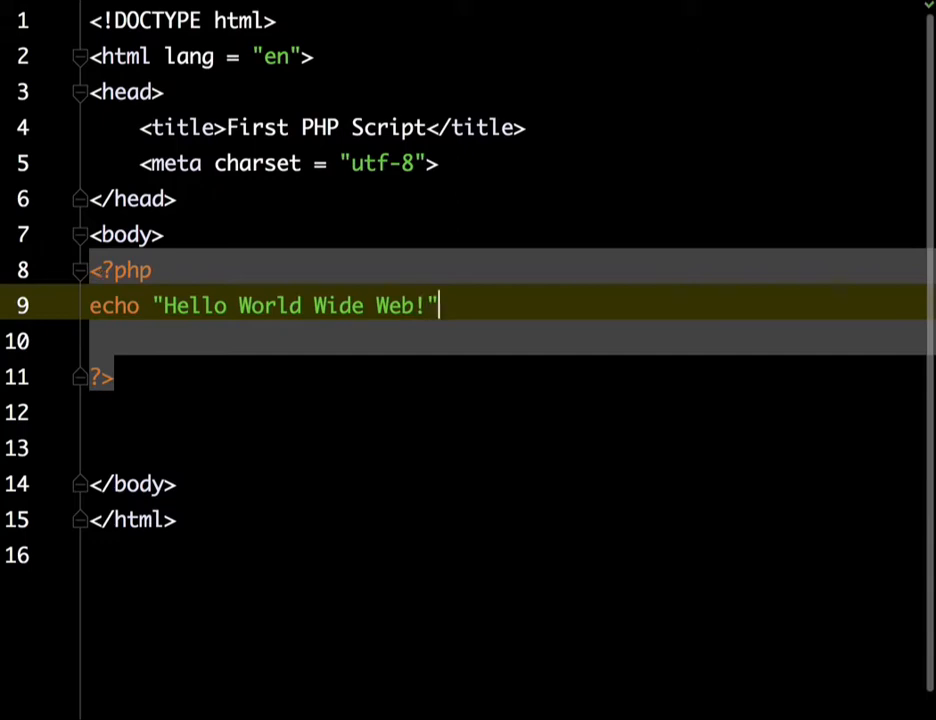
type(";")
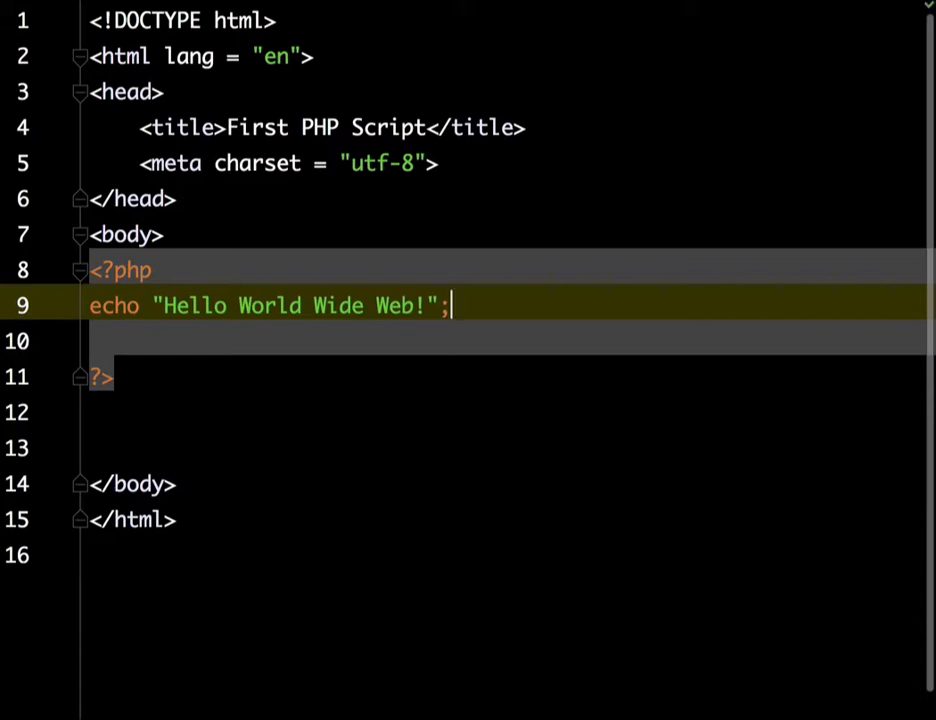
key("Return")
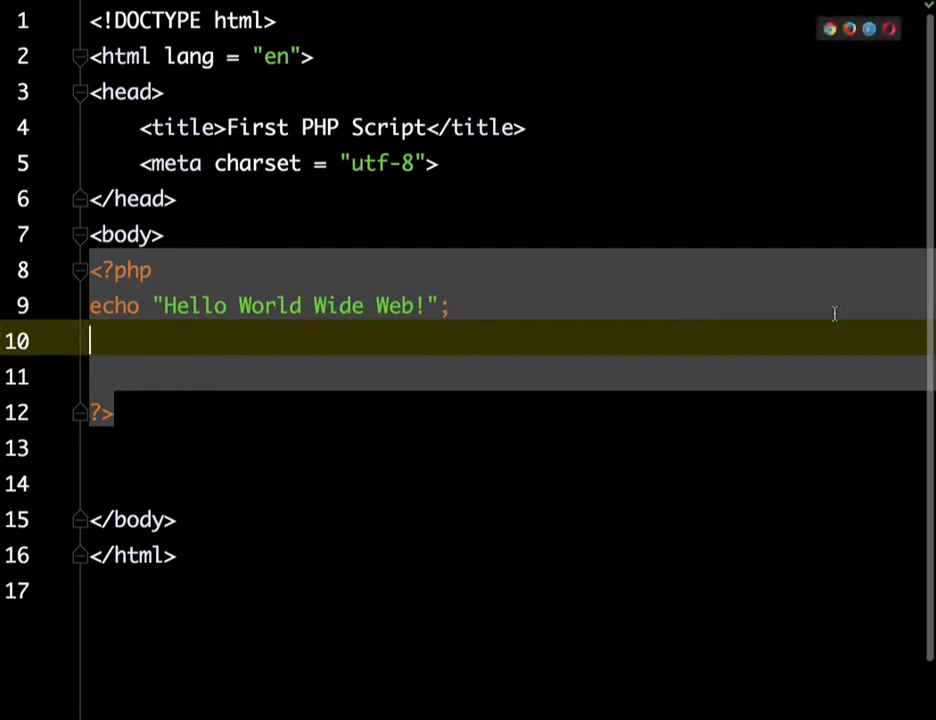
mouse_move(679, 322)
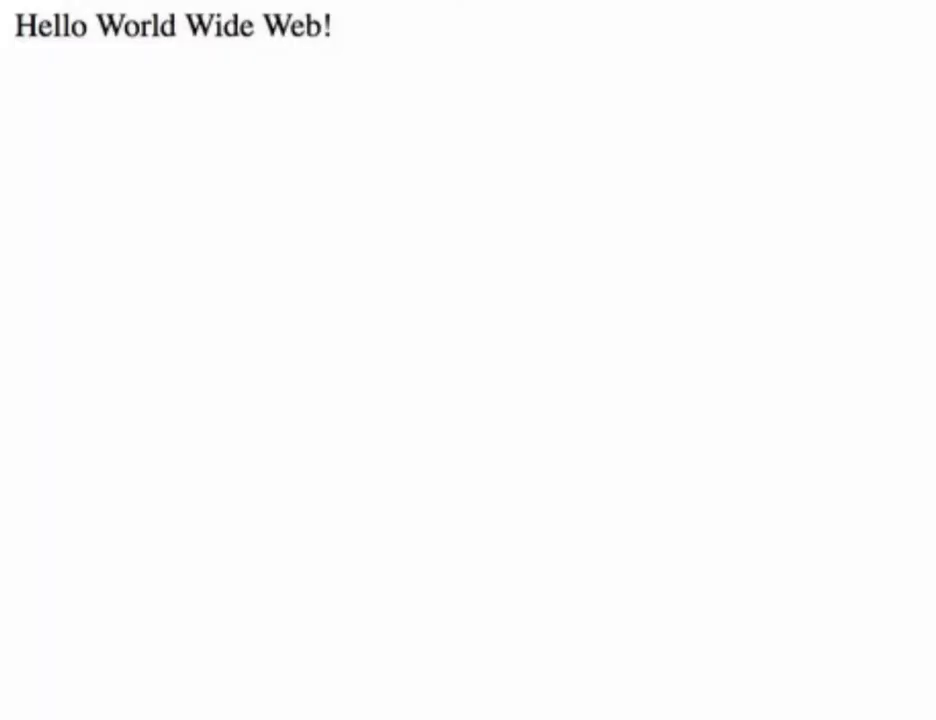
mouse_move(451, 267)
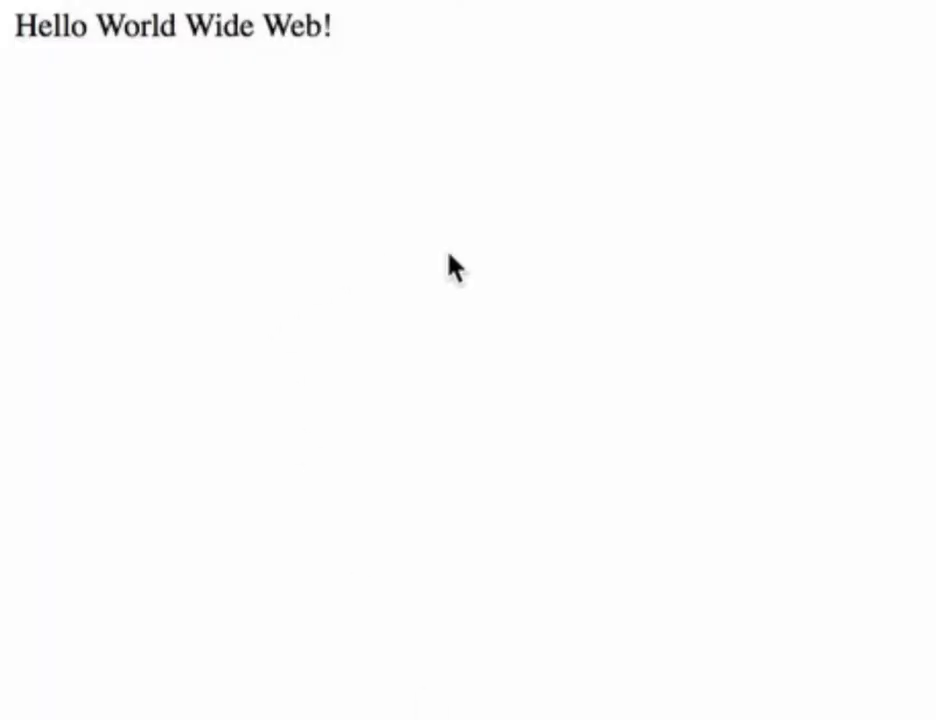
mouse_move(421, 131)
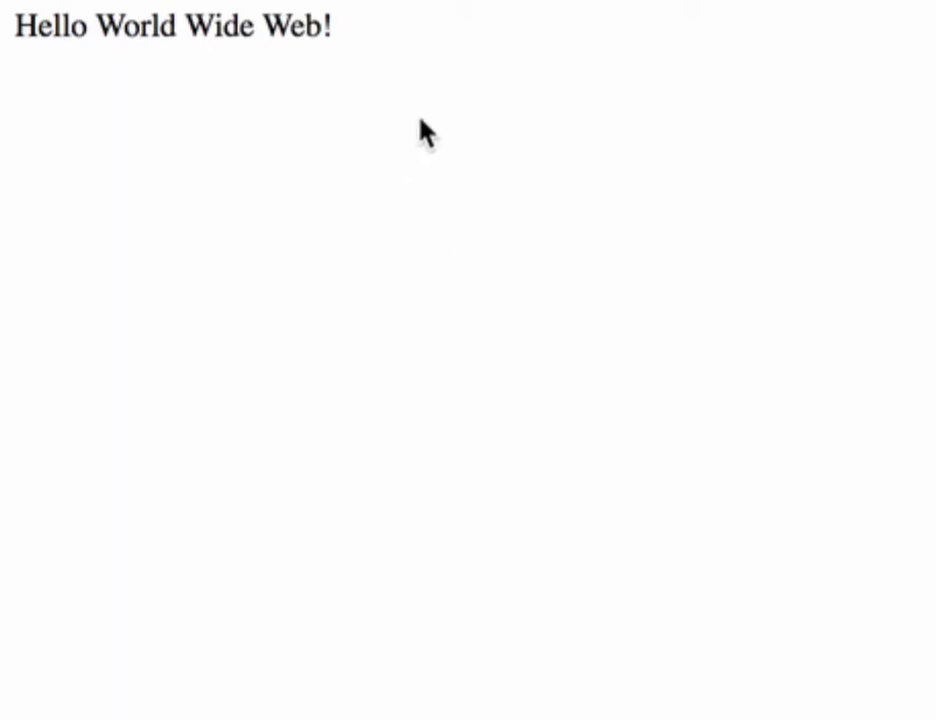
mouse_move(496, 80)
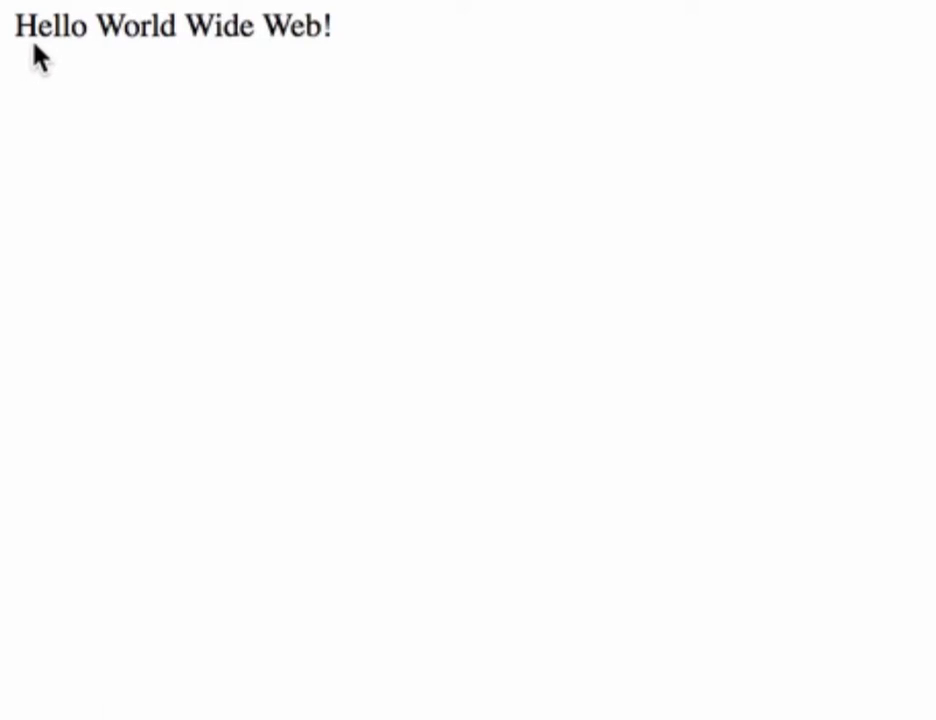
mouse_move(322, 52)
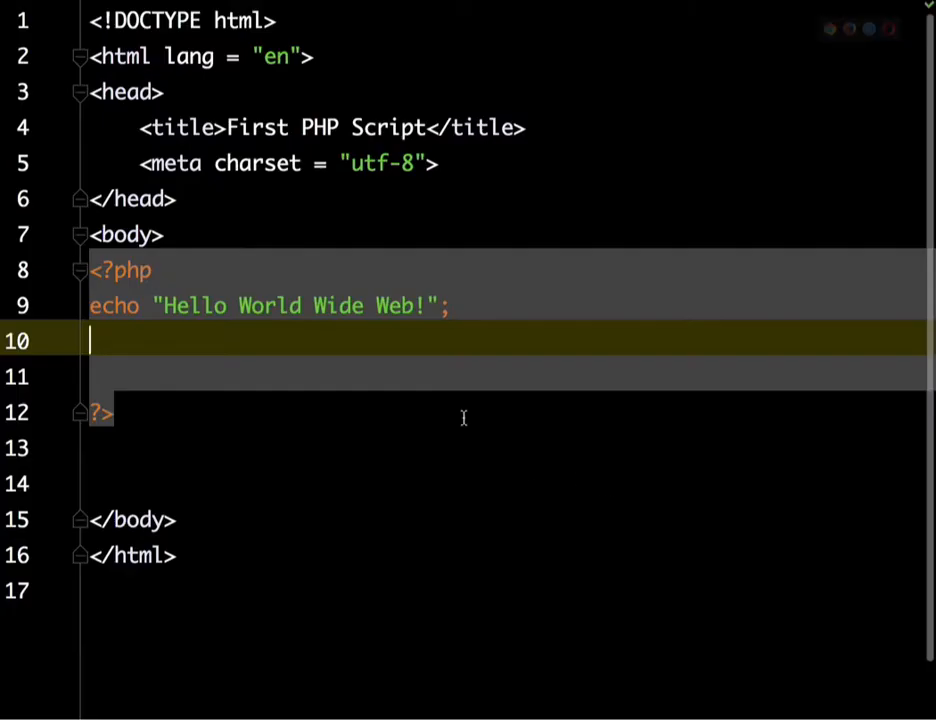
mouse_move(191, 339)
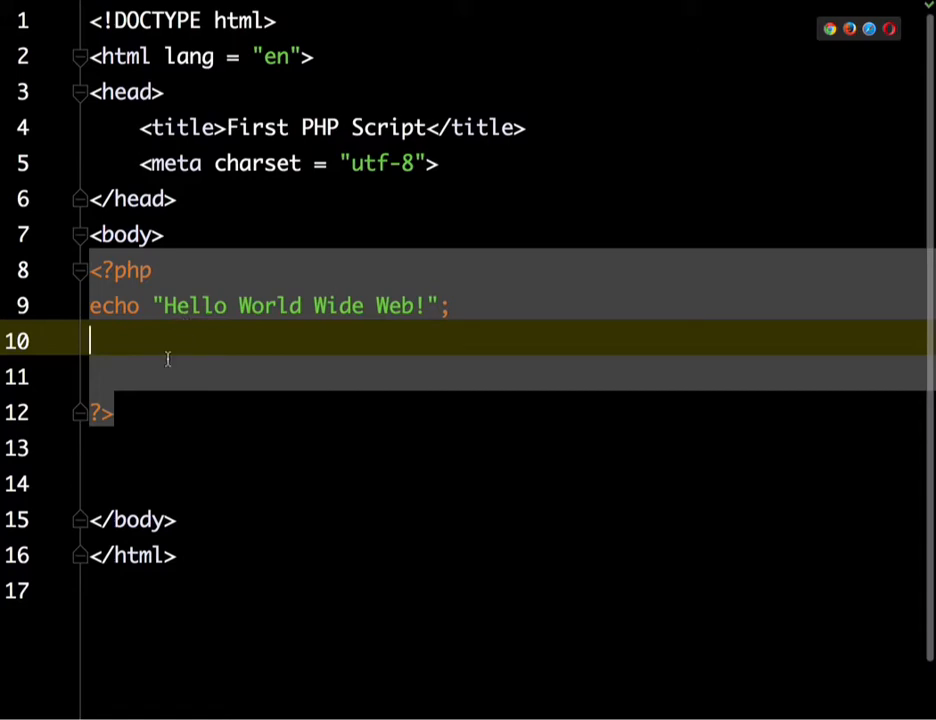
- Add print "This is my first PHP program."; after the echo statement
type("print \"")
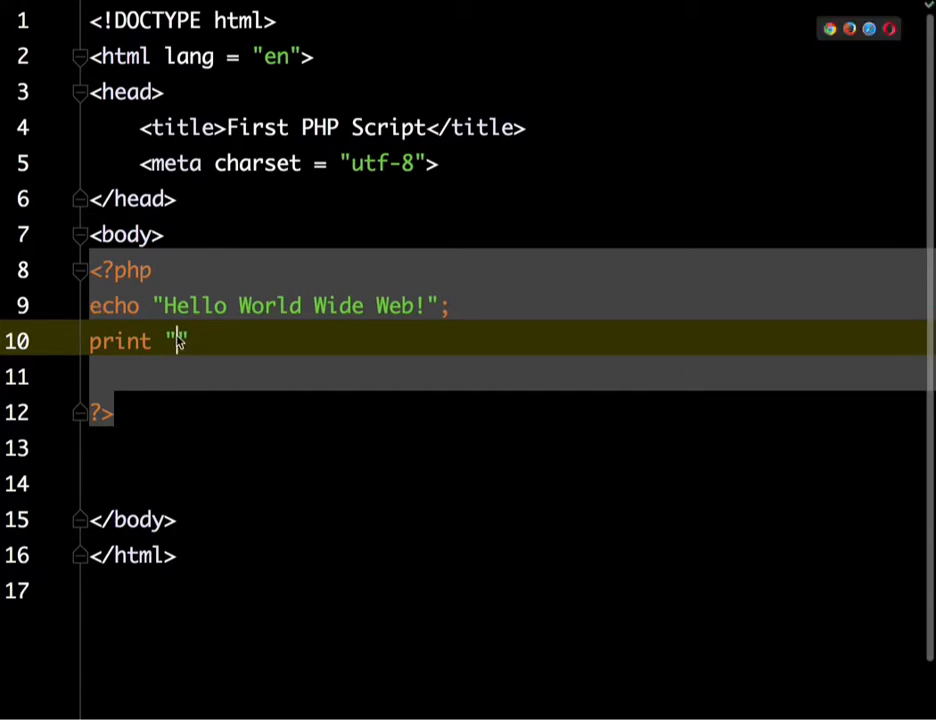
type("This is")
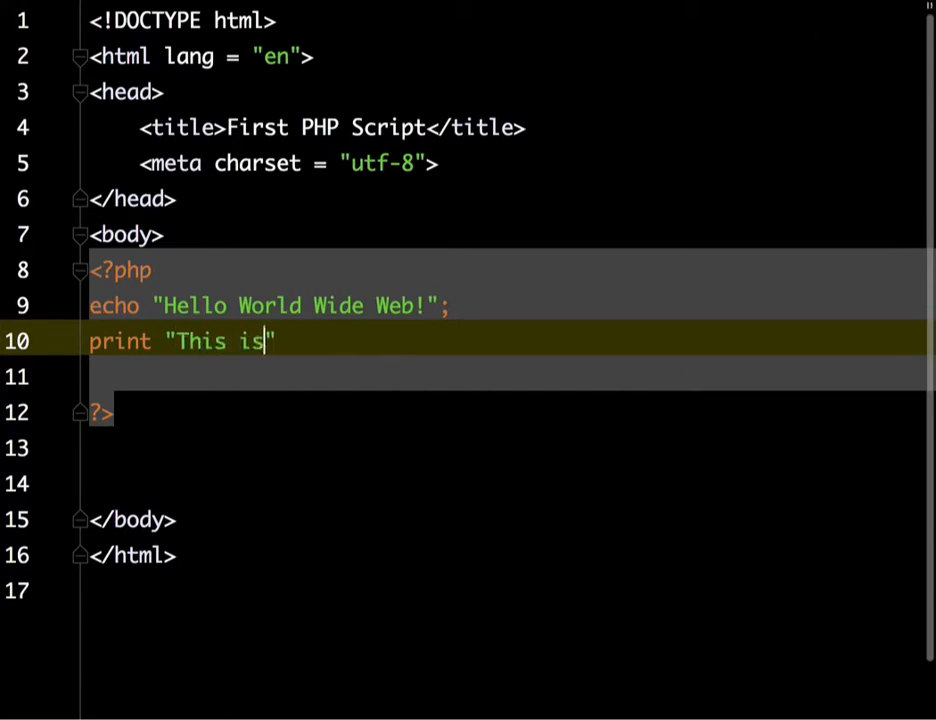
type("my first")
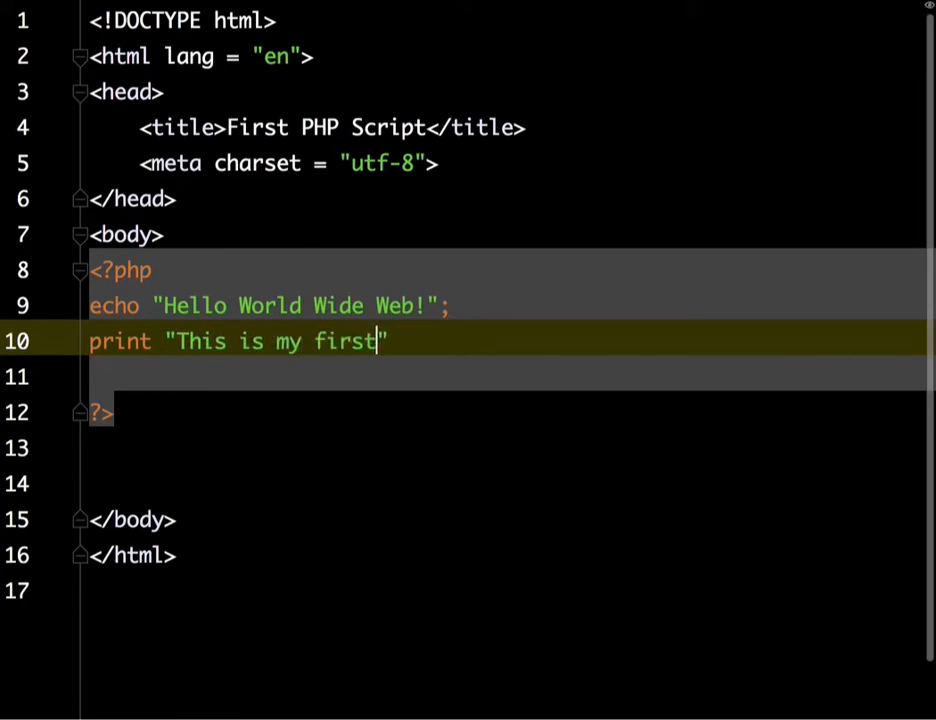
type("PHP")
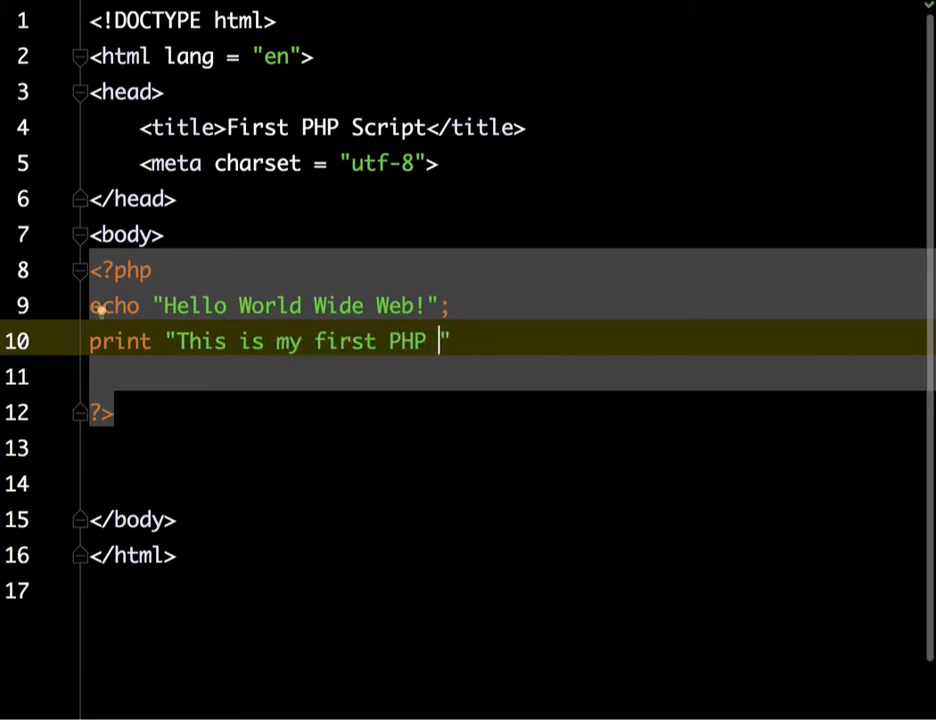
type("program.")
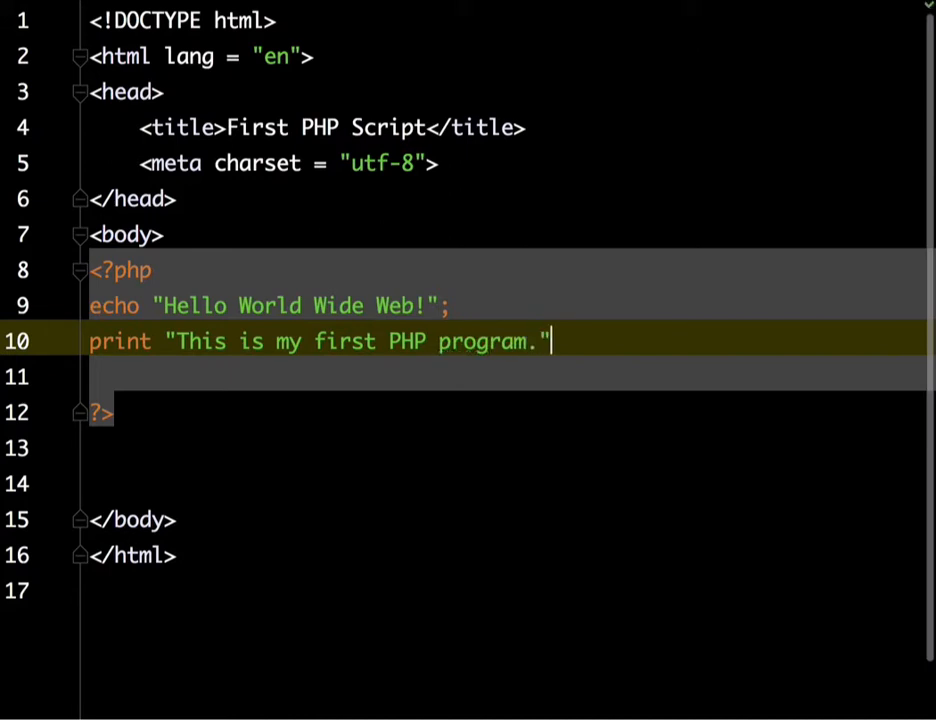
type(";")
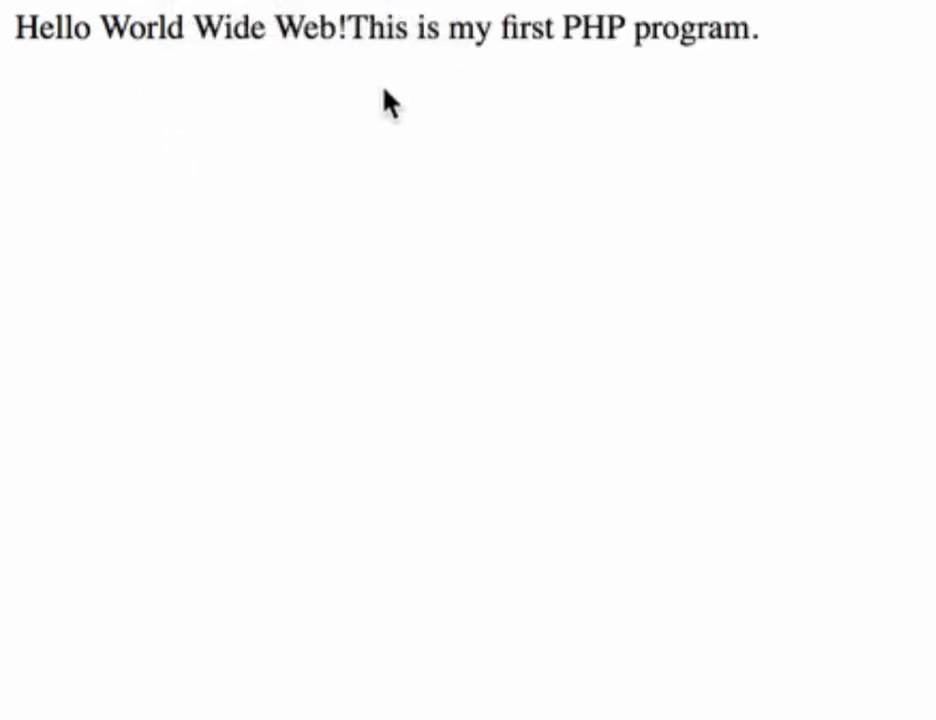
mouse_move(687, 95)
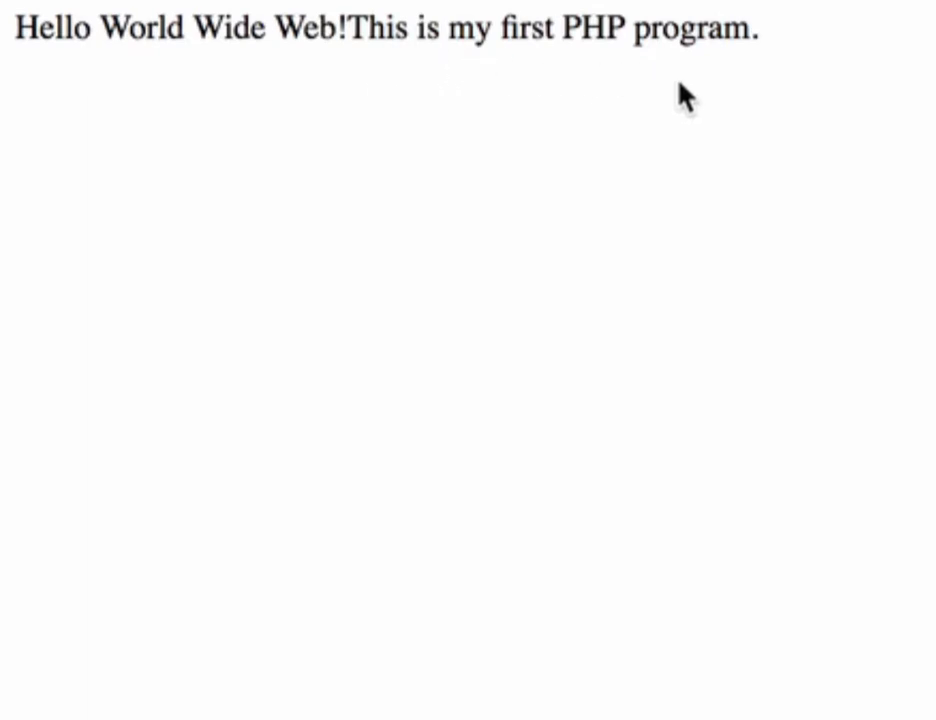
mouse_move(45, 550)
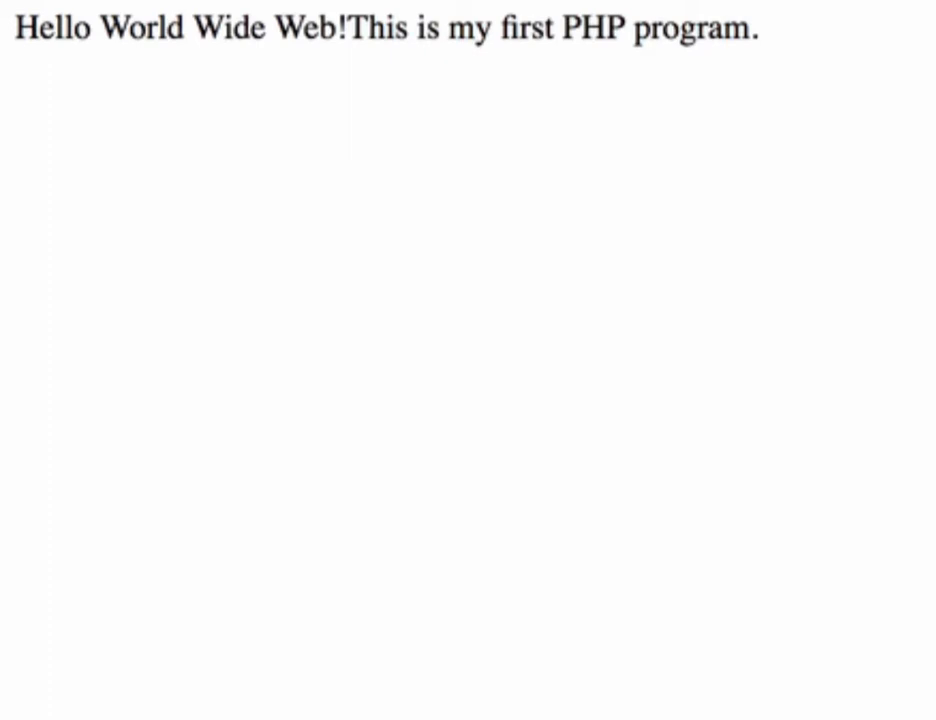
mouse_move(820, 45)
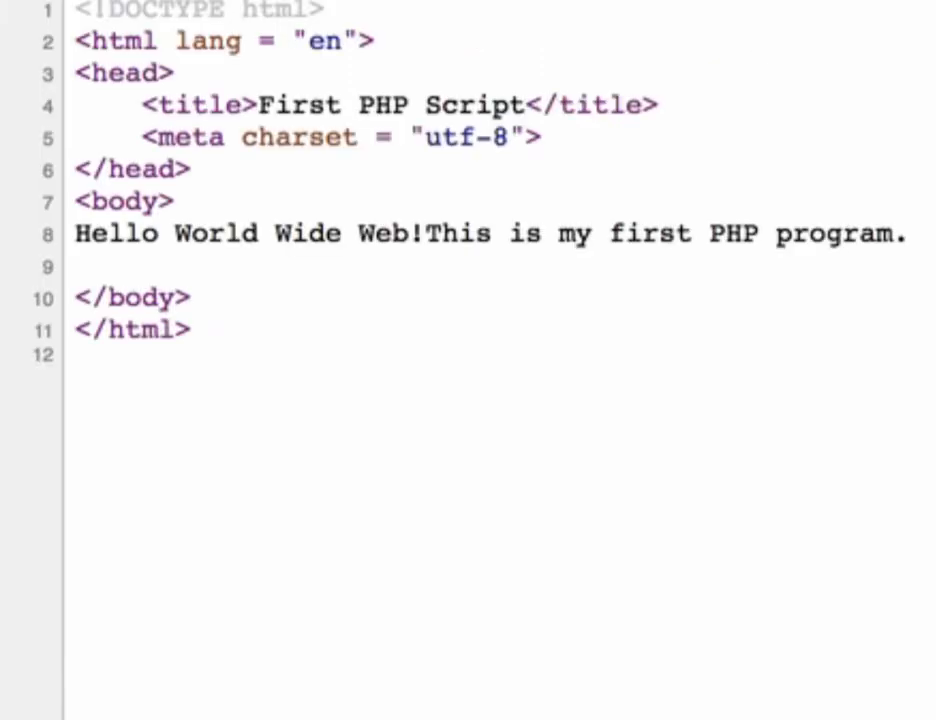
mouse_move(232, 268)
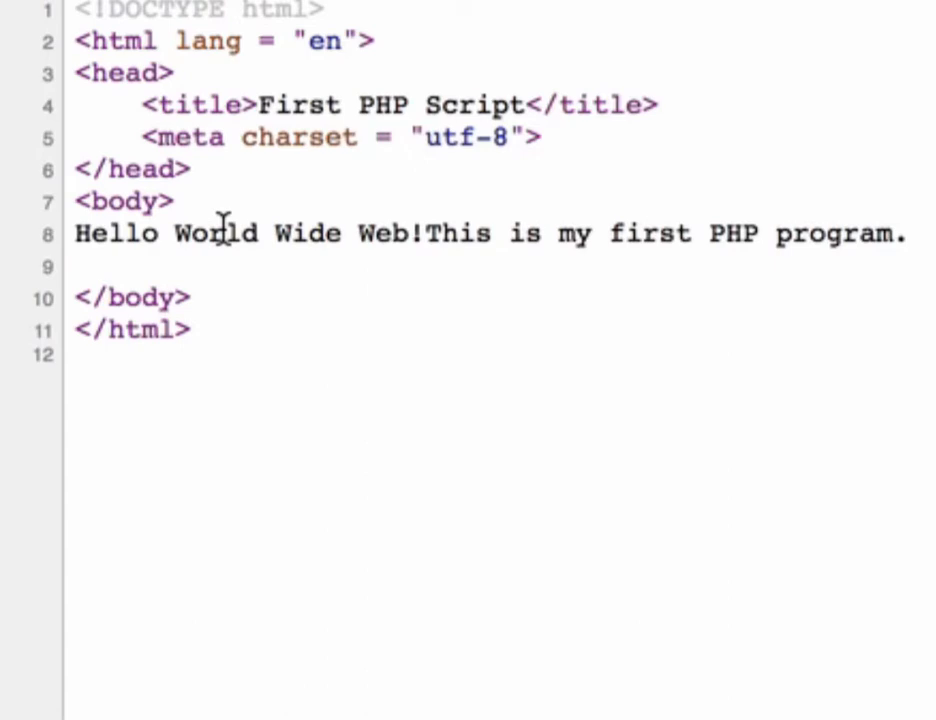
mouse_move(453, 273)
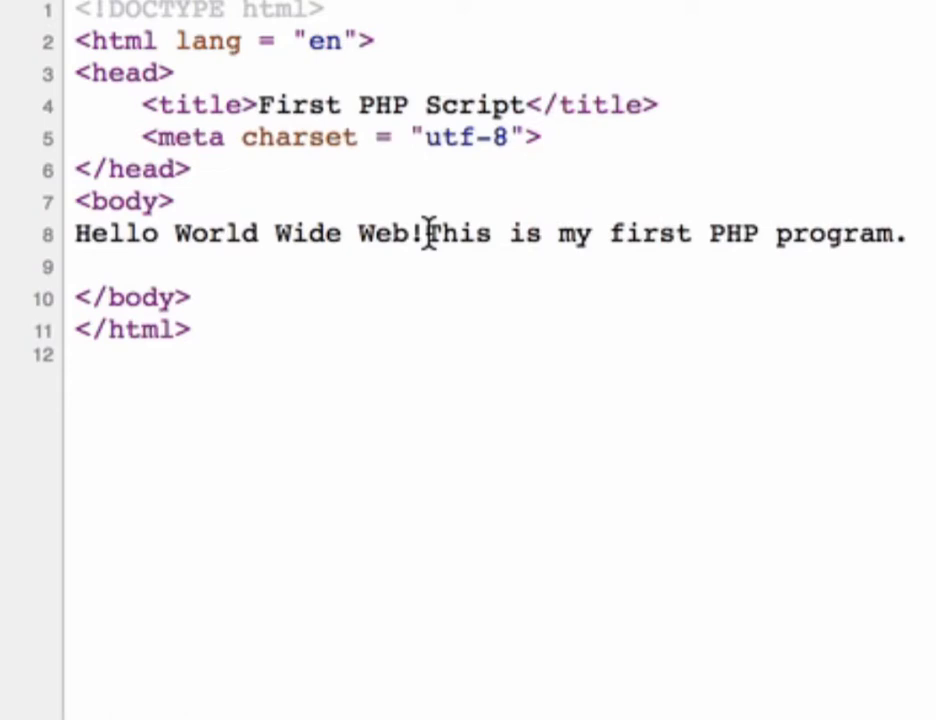
mouse_move(434, 212)
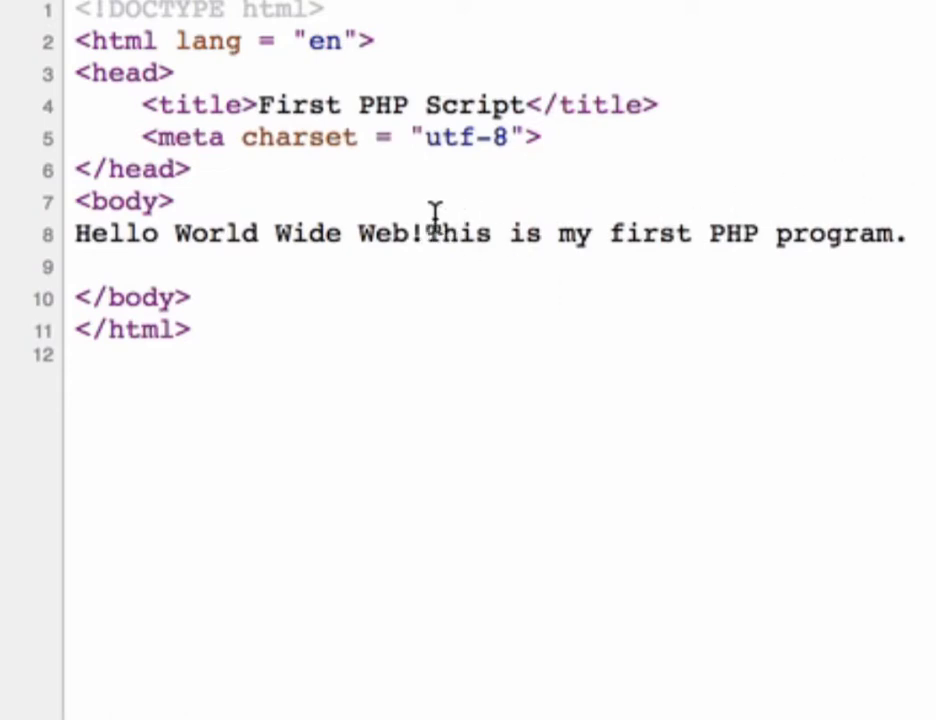
mouse_move(135, 250)
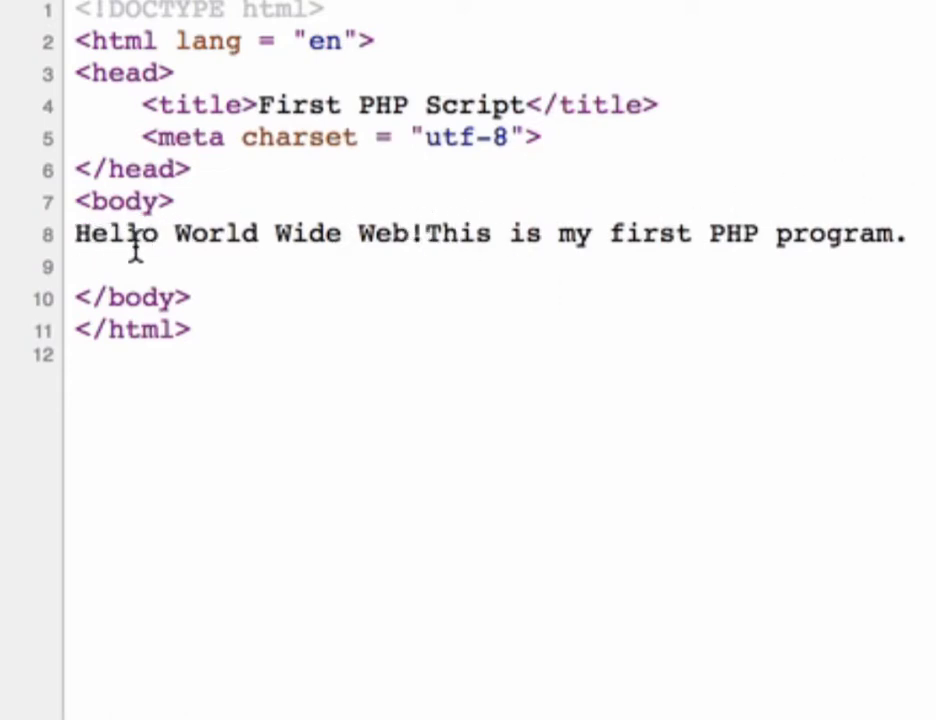
mouse_move(598, 234)
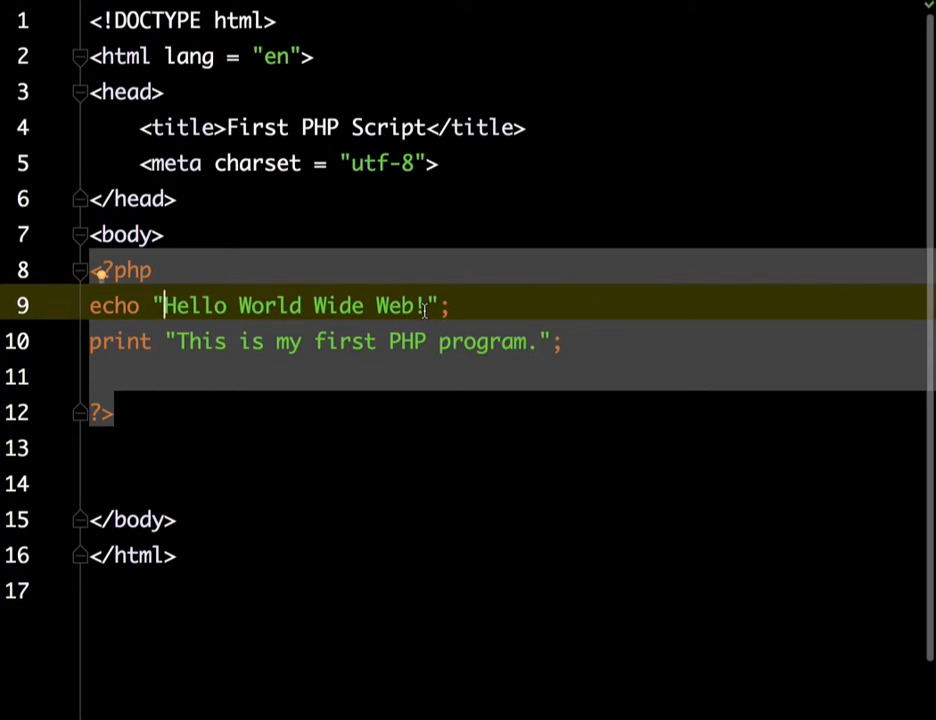
- Wrap the echo string in <h1></h1> and the print string in <p></p>
type("<h1>")
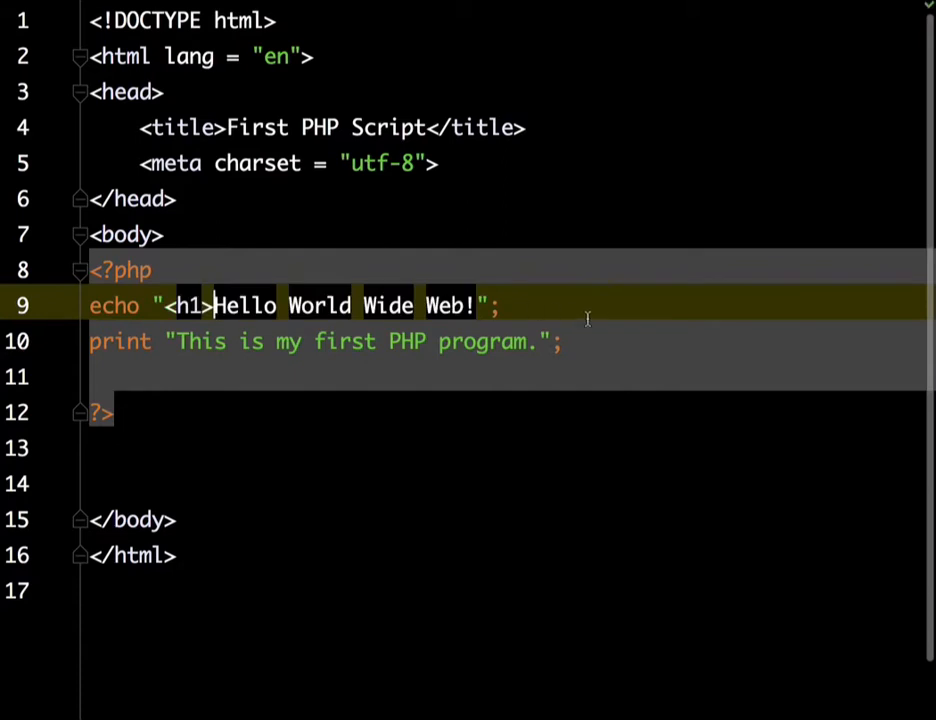
type("</h1>")
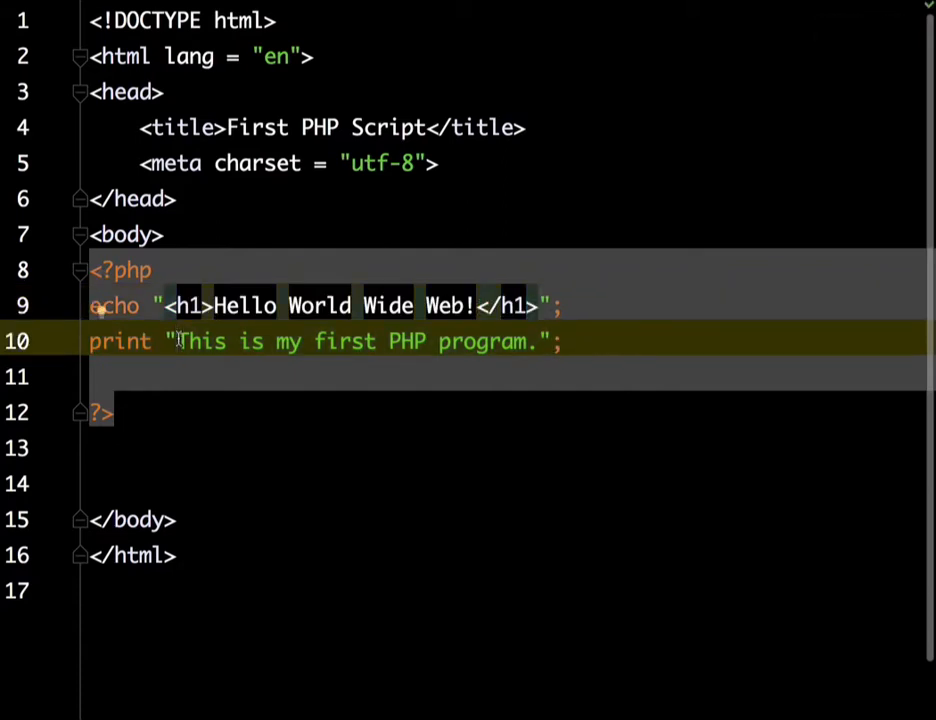
type("<p>")
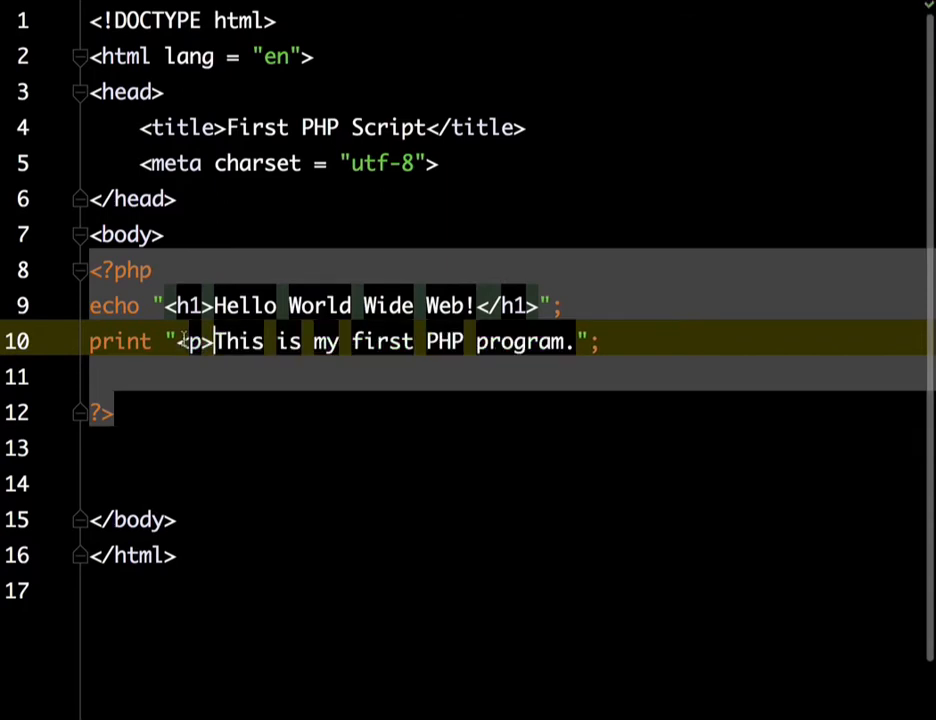
type("</p>")
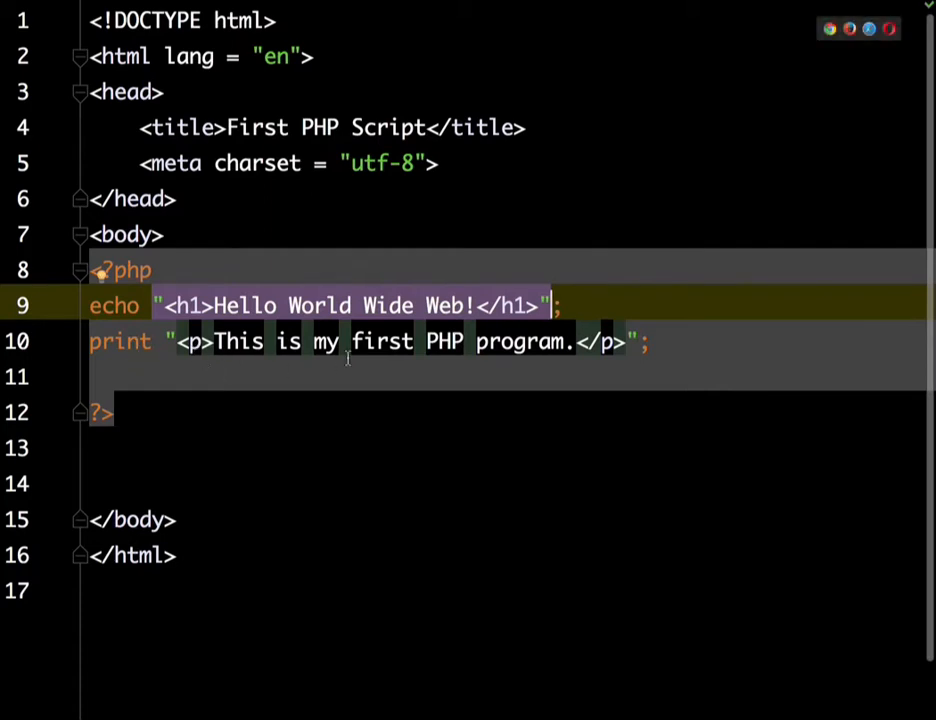
- Open first.php in Safari from the preview bar to view the rendered heading and paragraph
left_click(342, 341)
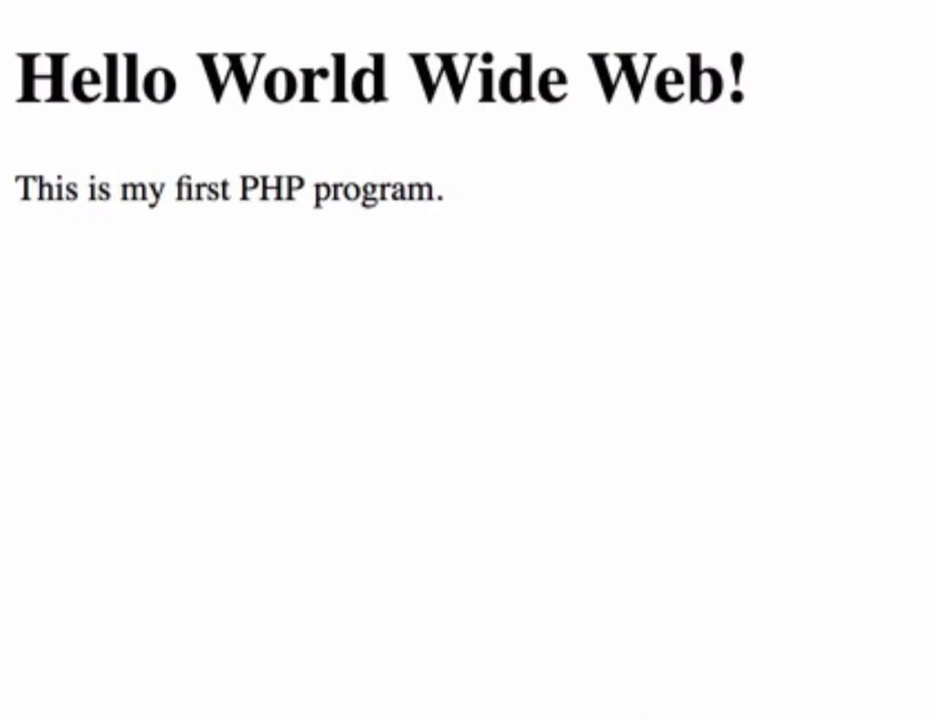
mouse_move(462, 241)
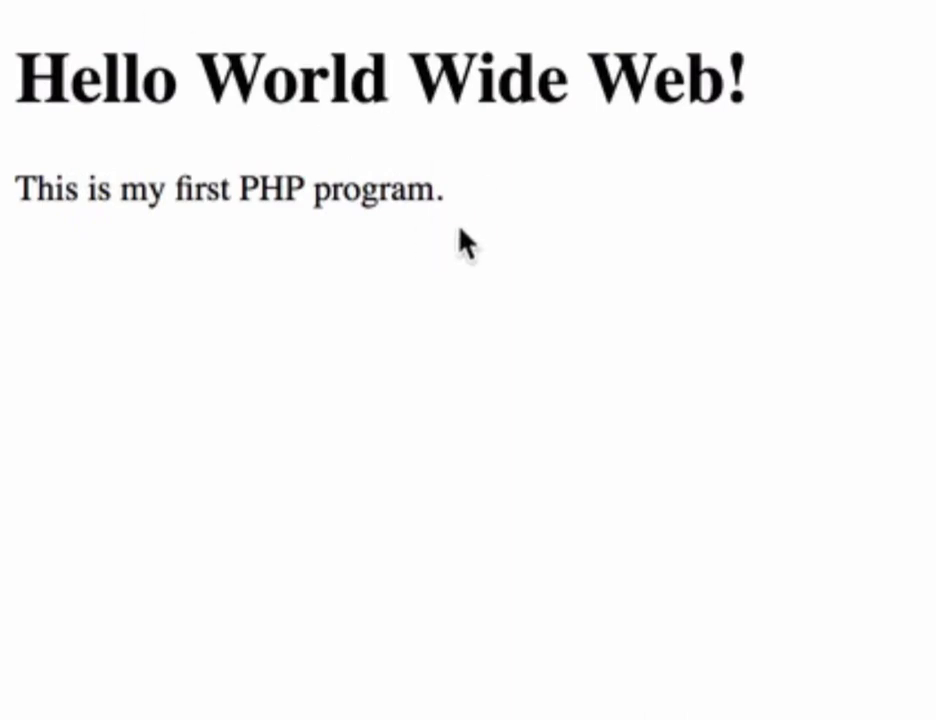
mouse_move(435, 38)
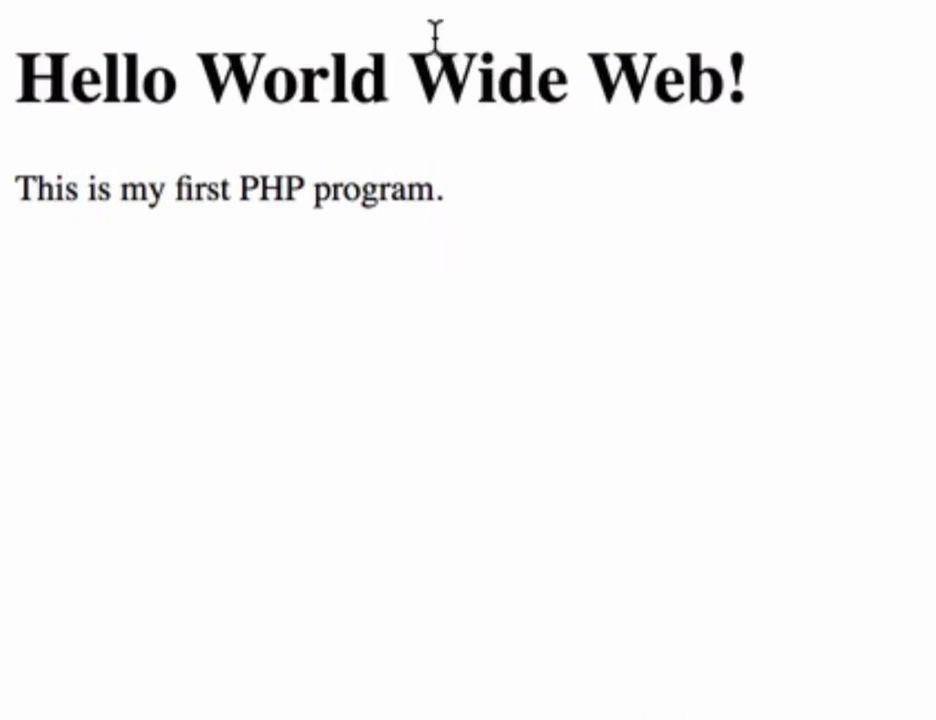
mouse_move(622, 45)
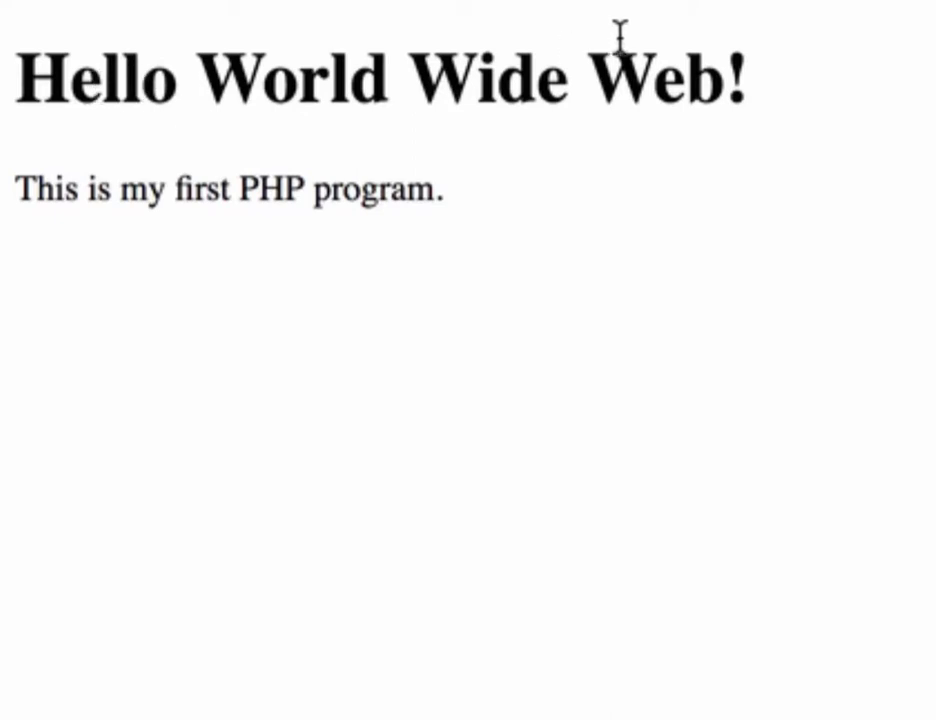
mouse_move(660, 290)
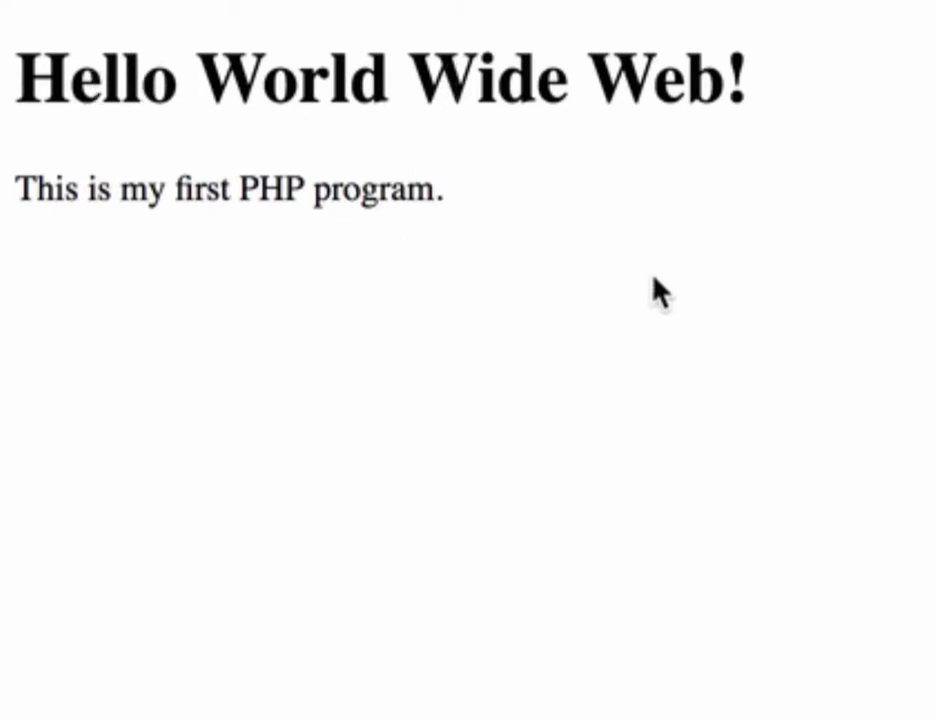
mouse_move(660, 290)
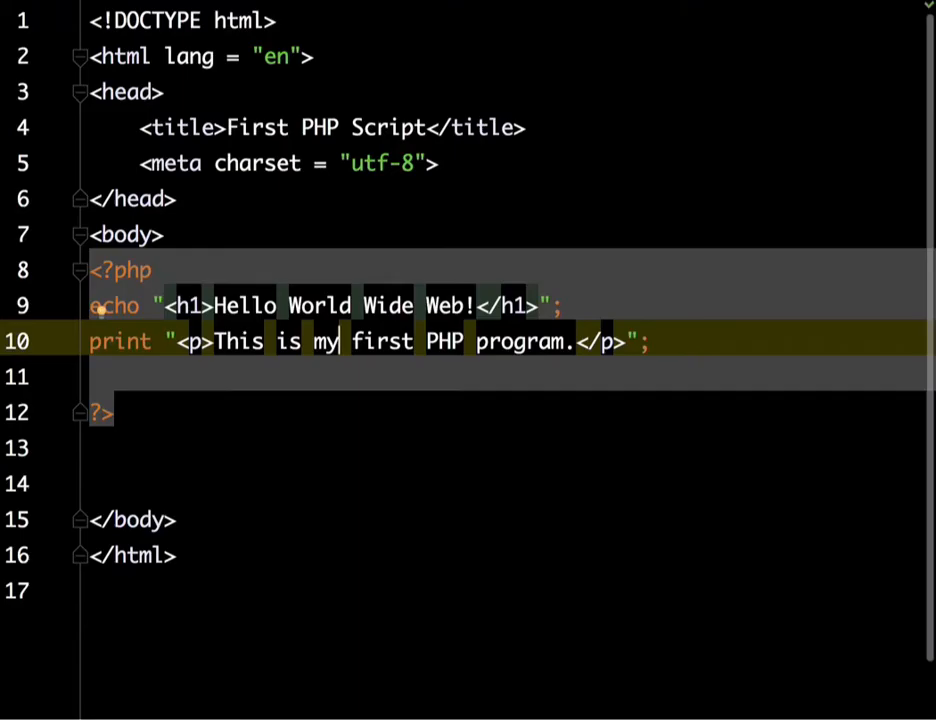
- Add a third line: echo "It is often said "The truth is rarely pure"";
left_click(313, 376)
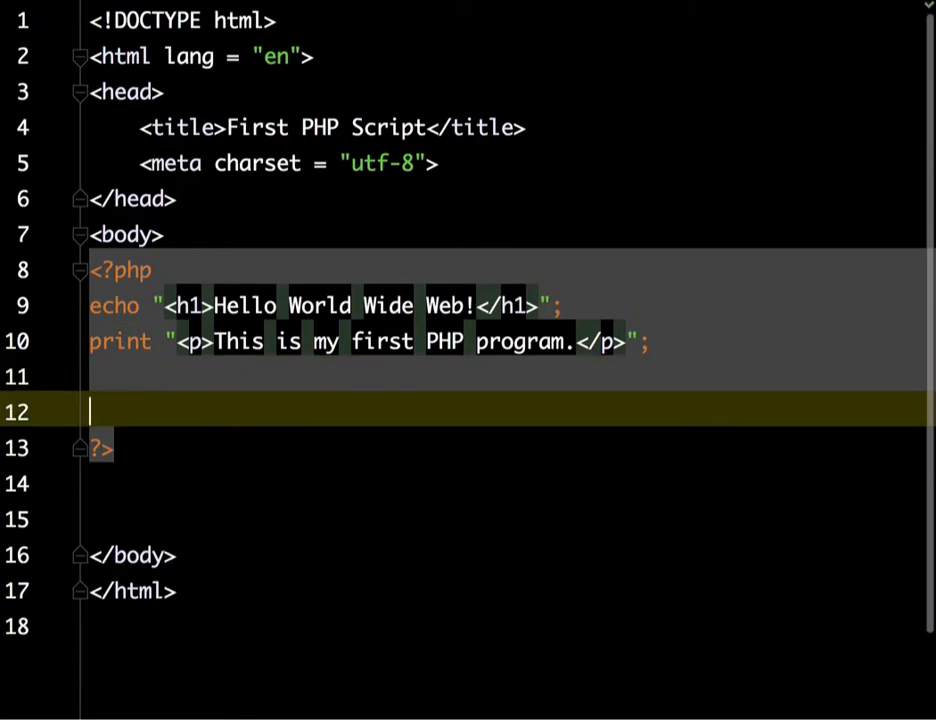
type("echo \"")
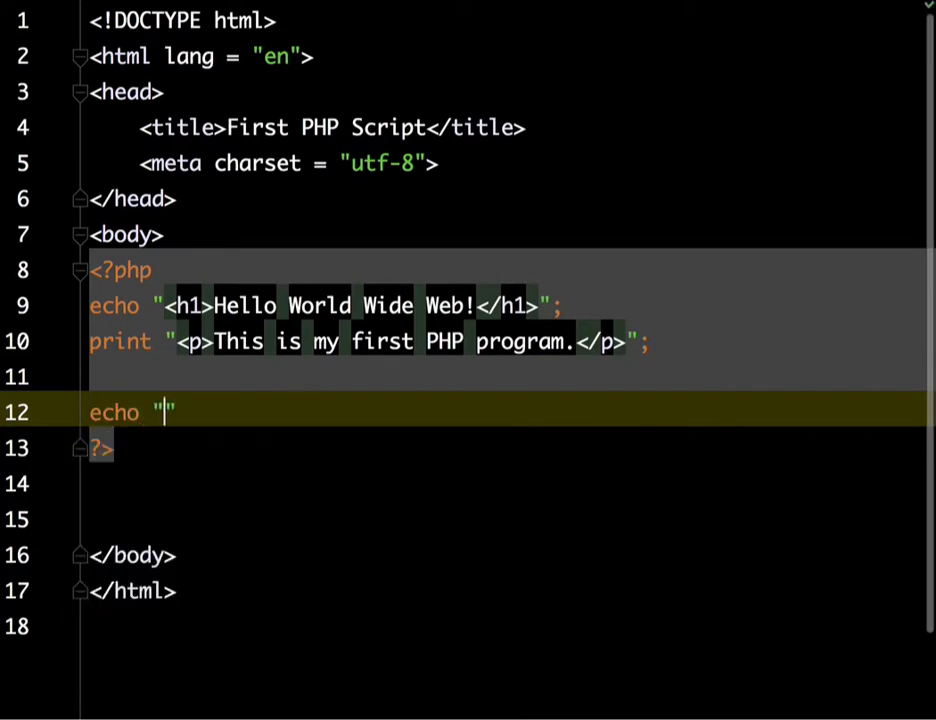
type("It is")
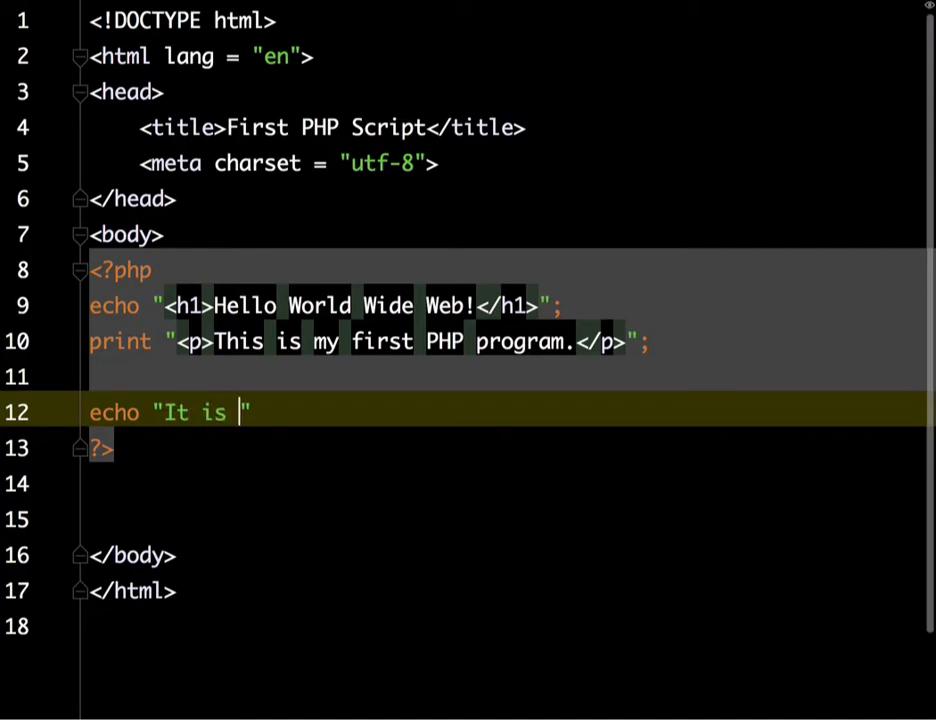
type("often sai")
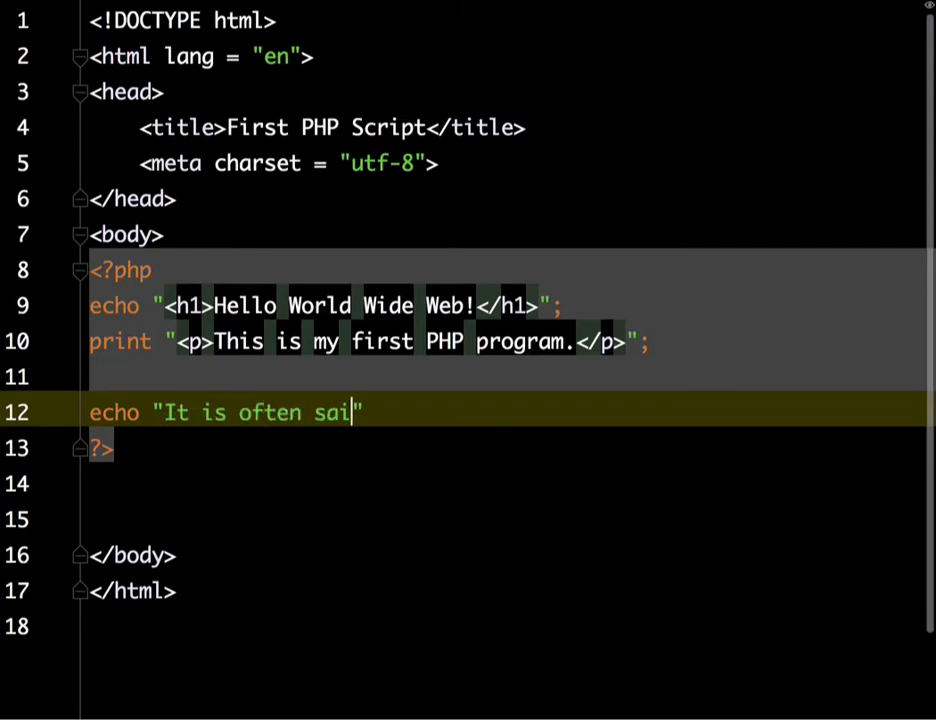
type("d")
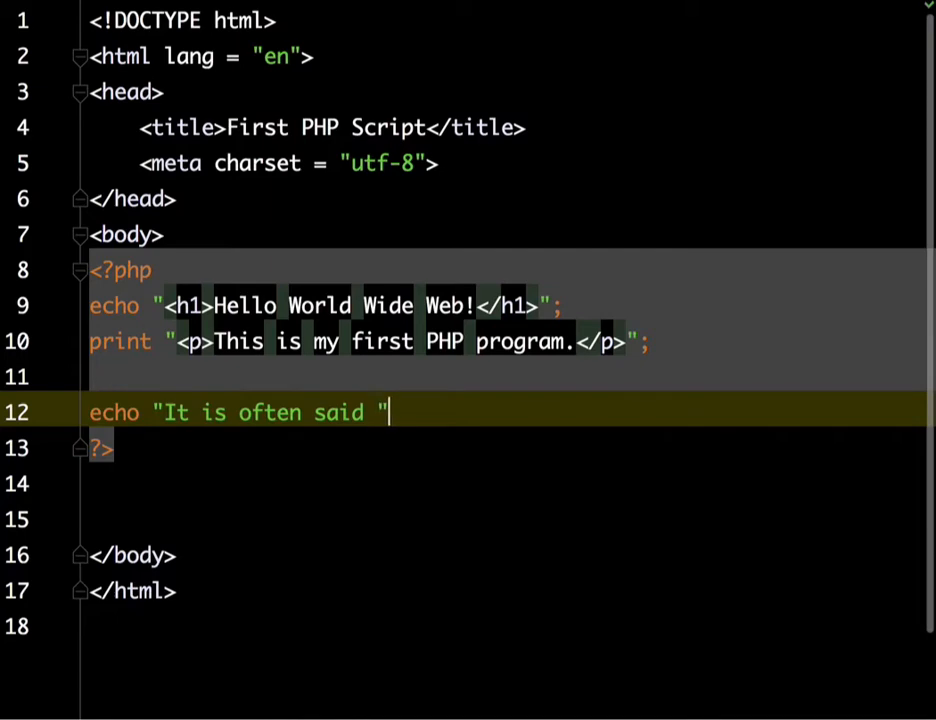
type("\"The truth is rarely pure\"\";")
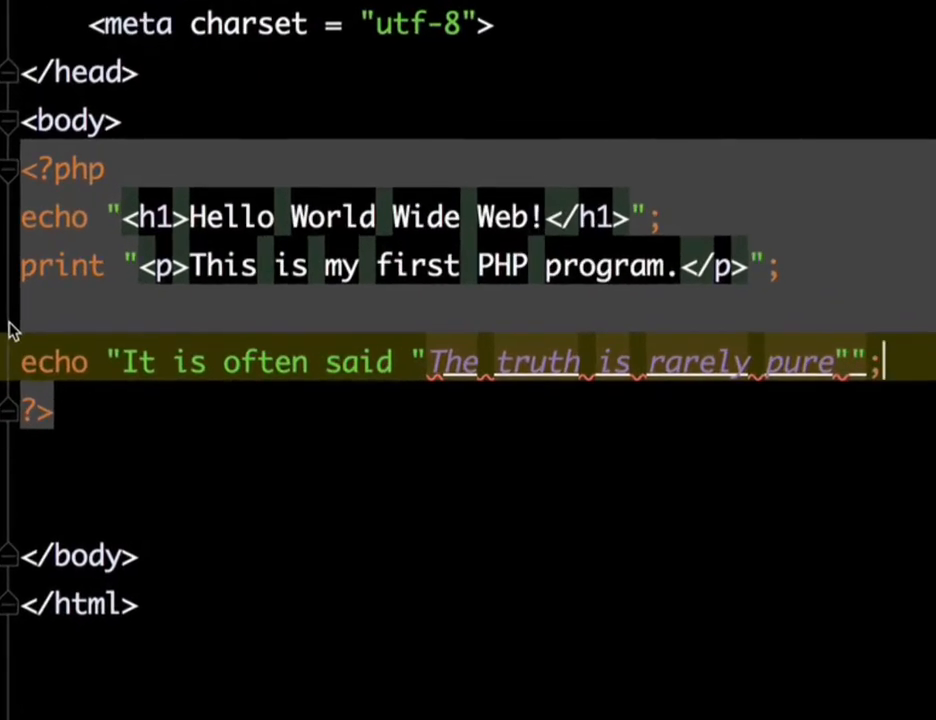
mouse_move(323, 325)
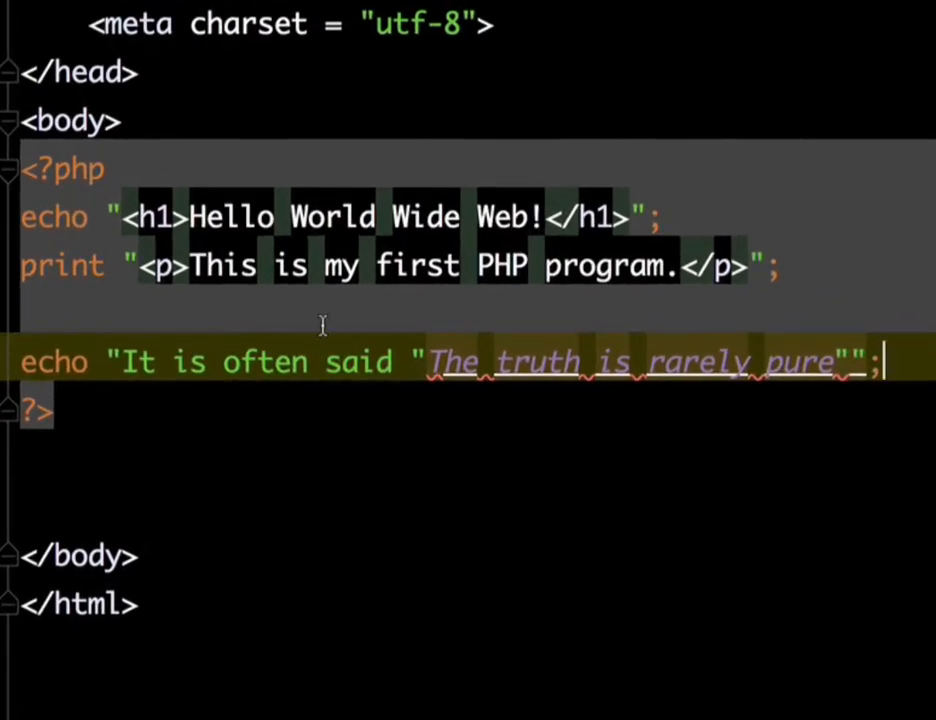
mouse_move(430, 370)
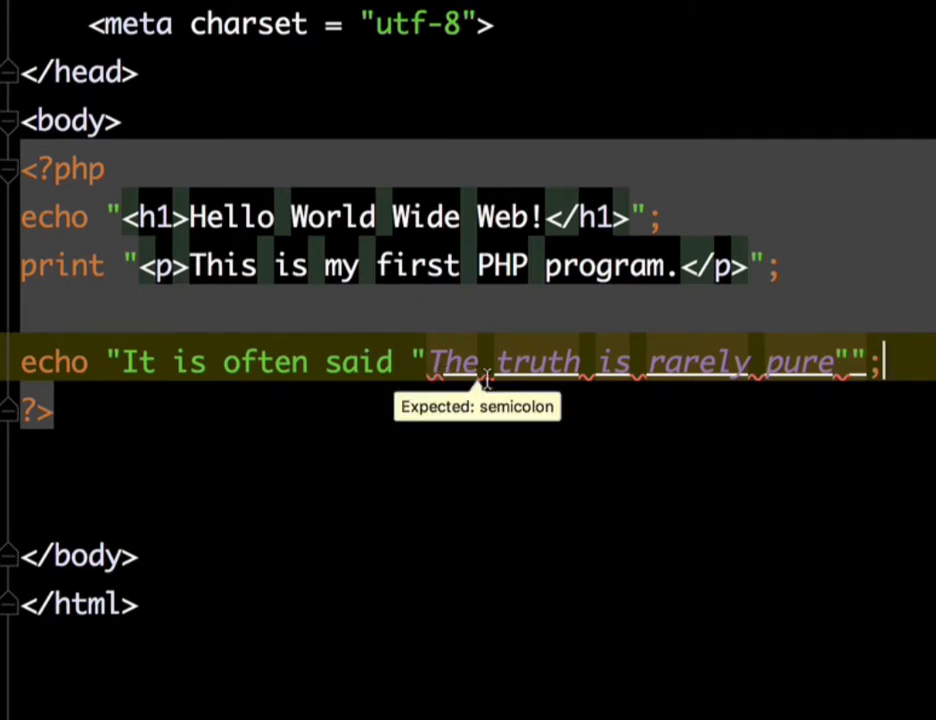
mouse_move(580, 385)
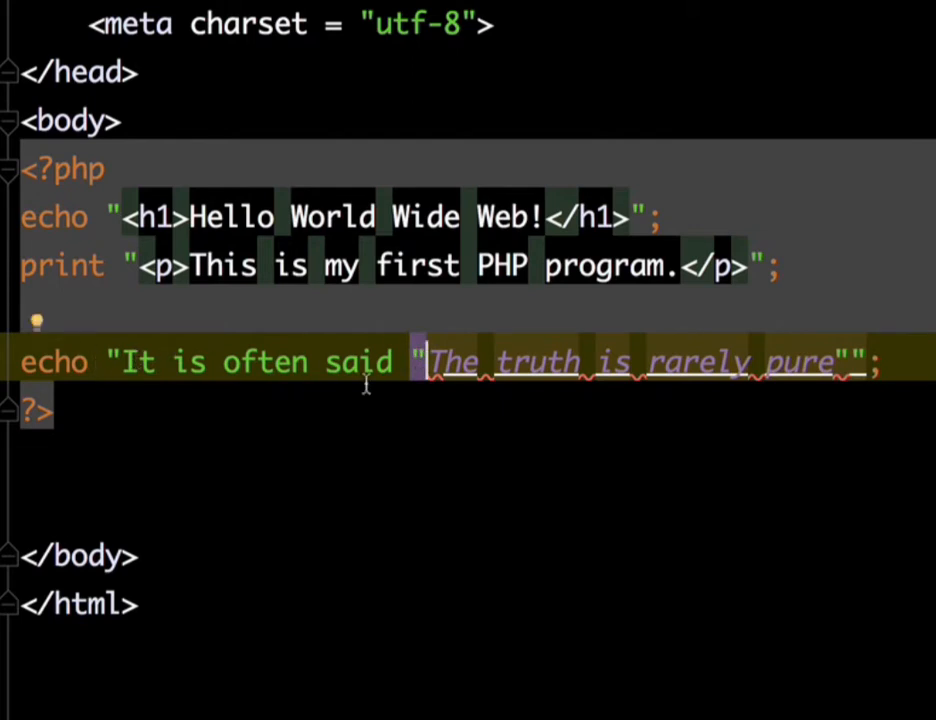
mouse_move(428, 362)
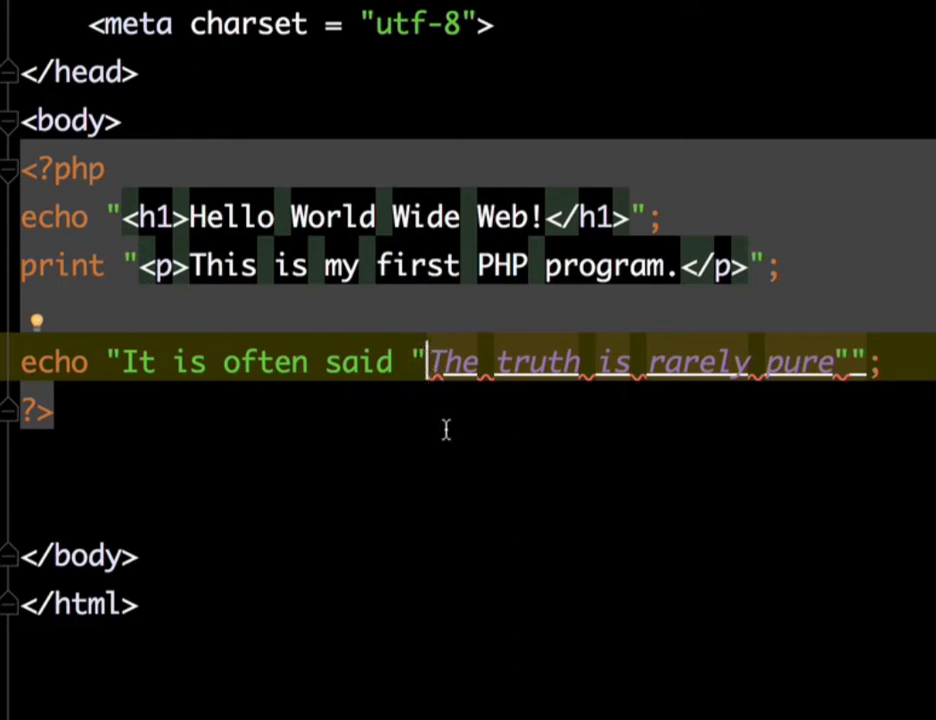
mouse_move(440, 362)
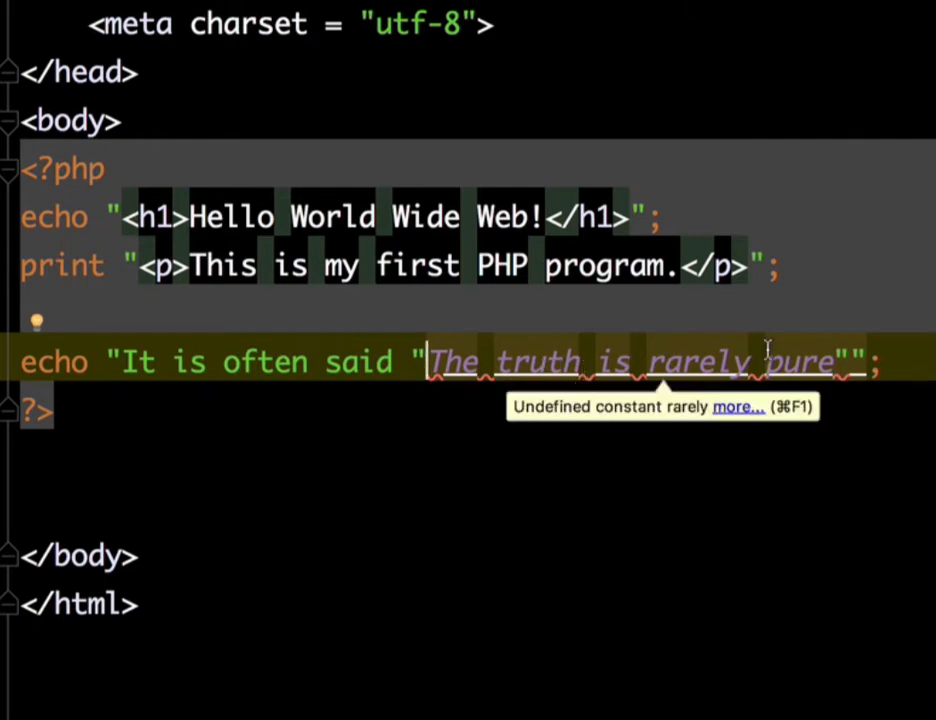
mouse_move(420, 305)
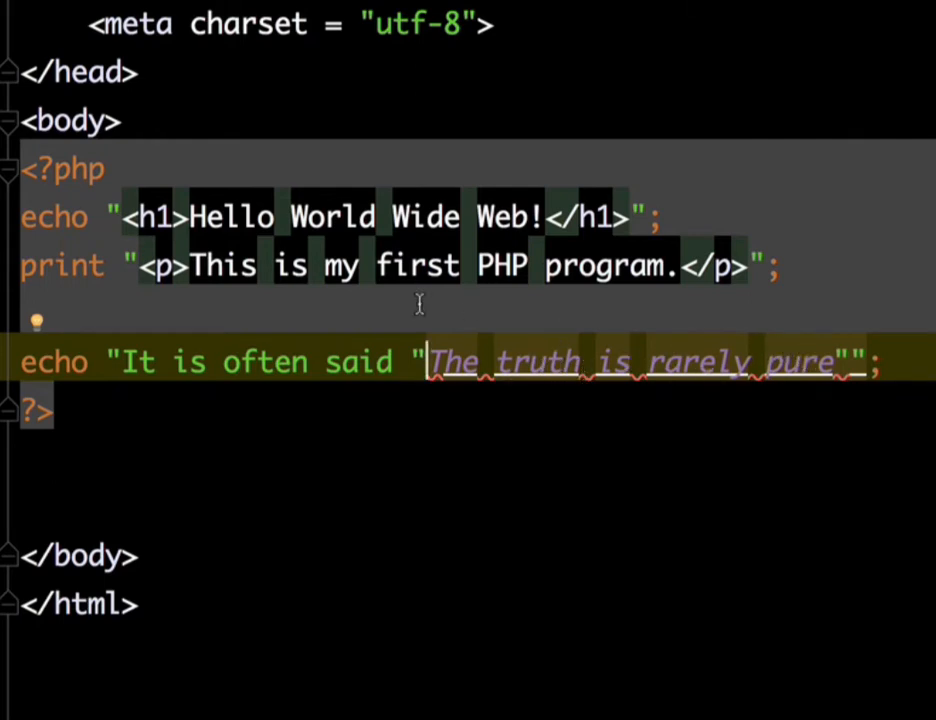
mouse_move(415, 361)
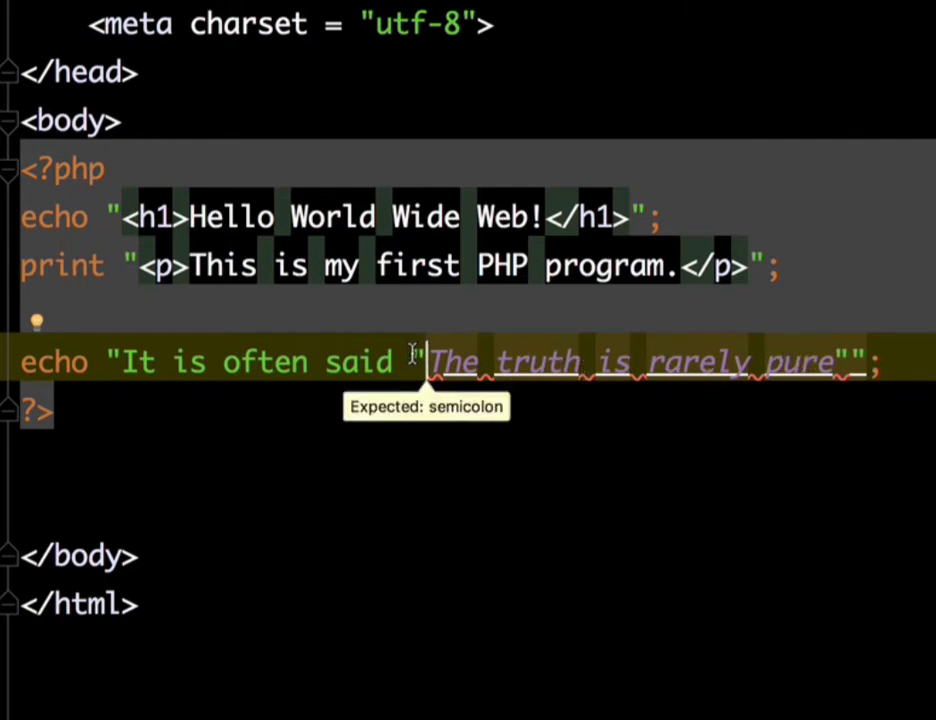
mouse_move(460, 362)
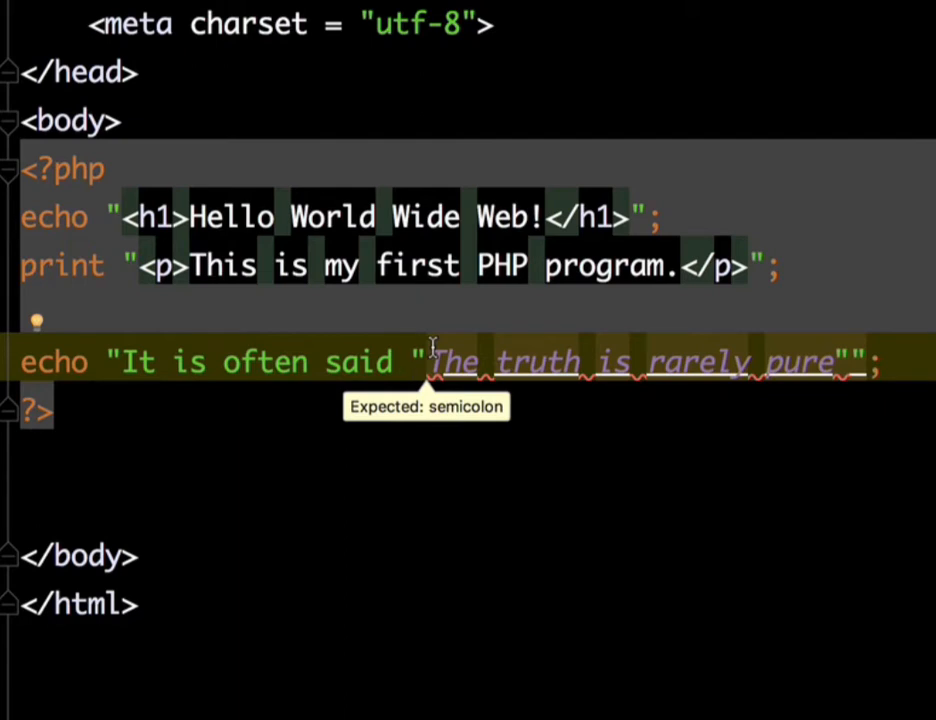
mouse_move(424, 362)
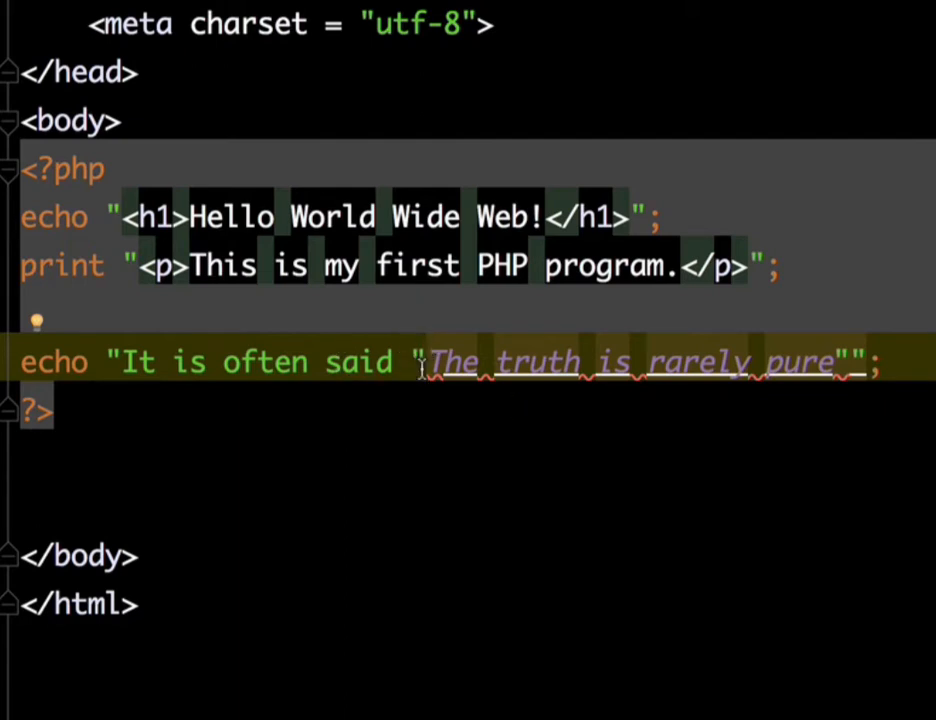
mouse_move(424, 362)
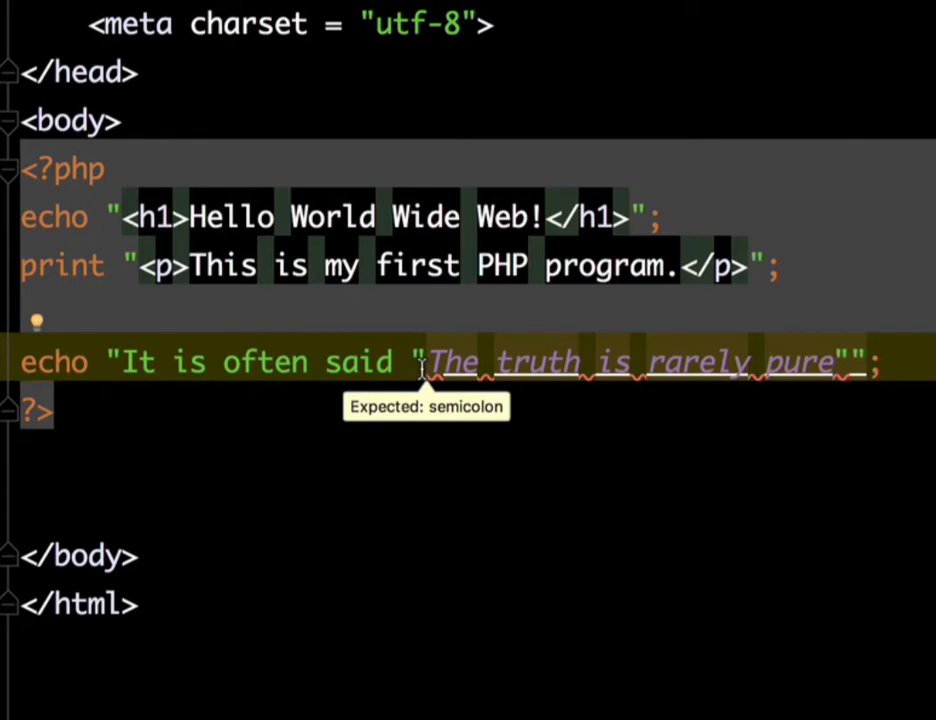
- Insert backslashes before the inner quotes surrounding The truth is rarely pure
type("\\")
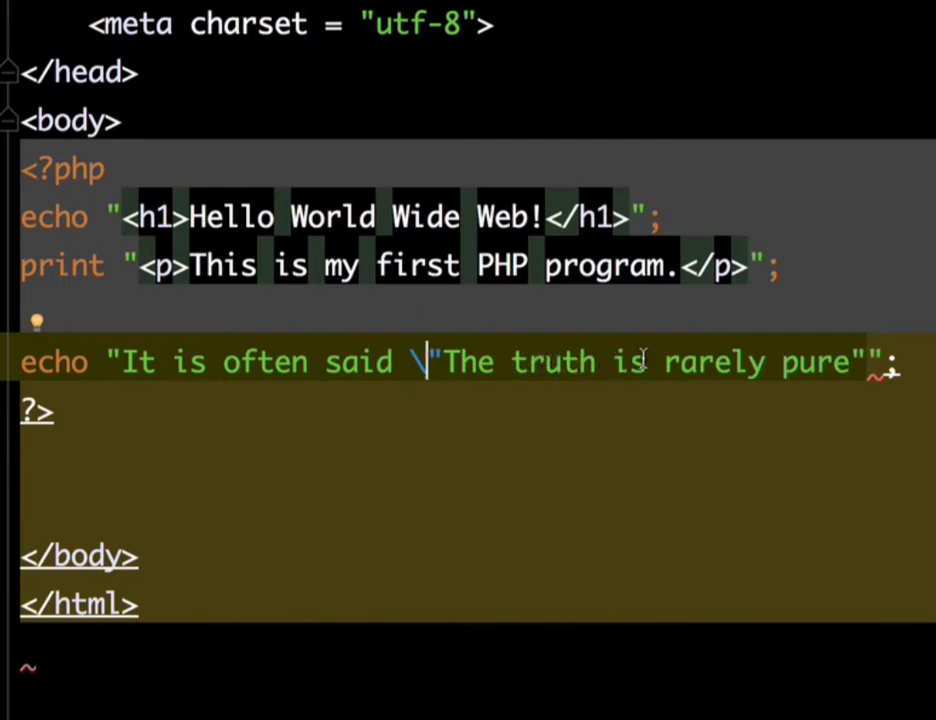
mouse_move(875, 360)
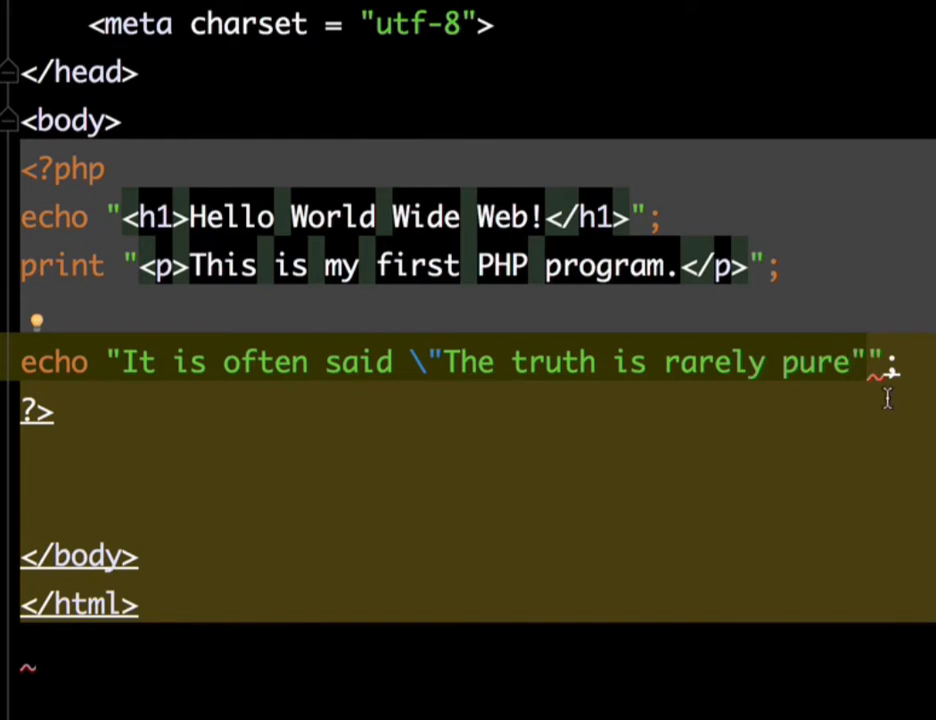
type("\\")
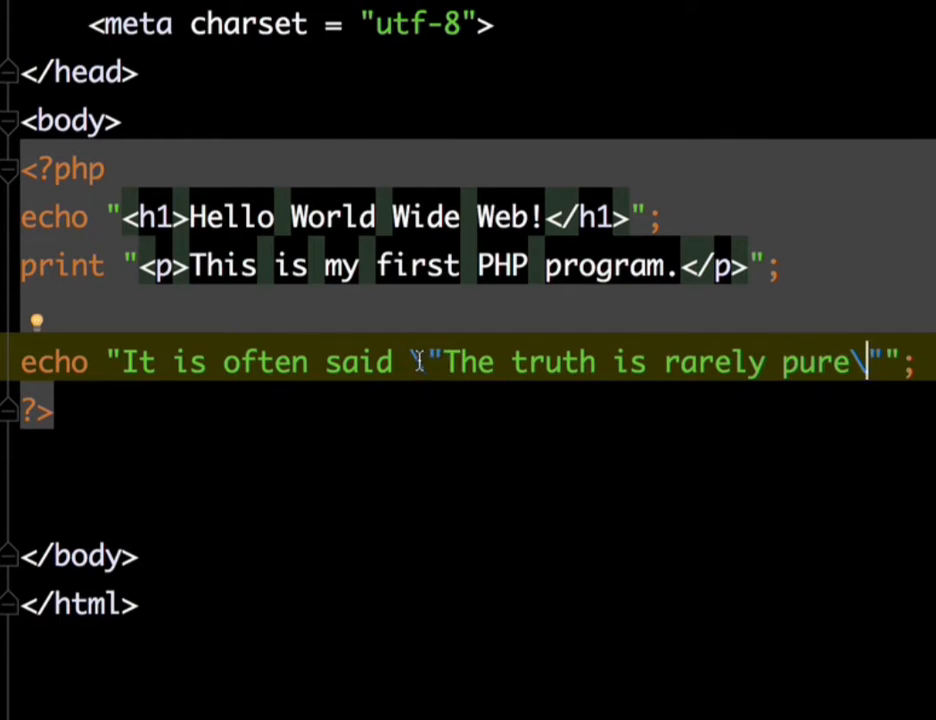
type("\\")
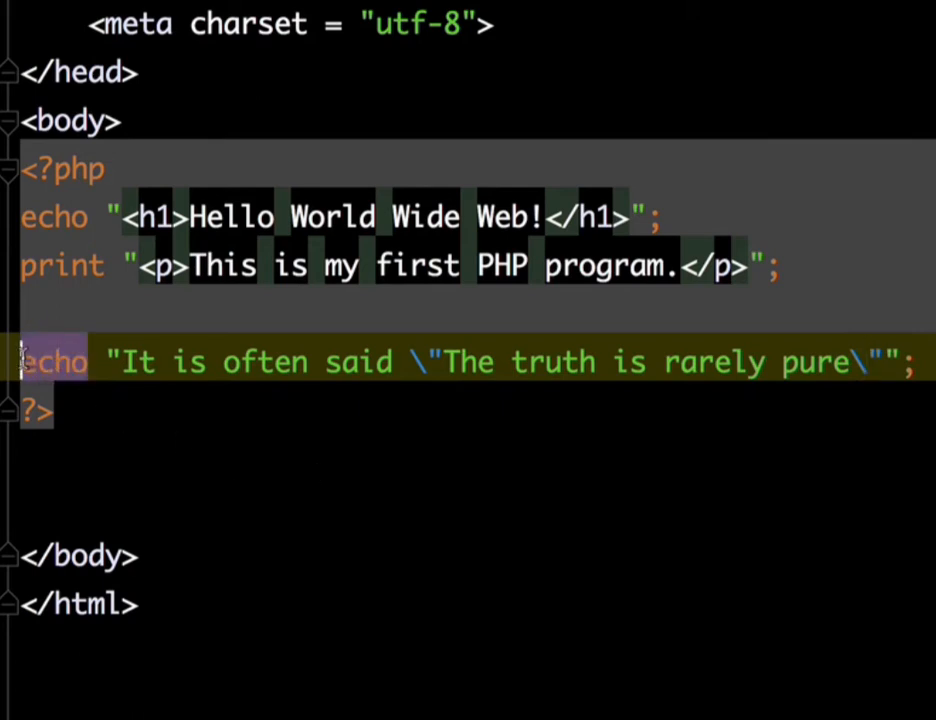
- Replace echo with print on the quoted-saying line using autocomplete
type("pri")
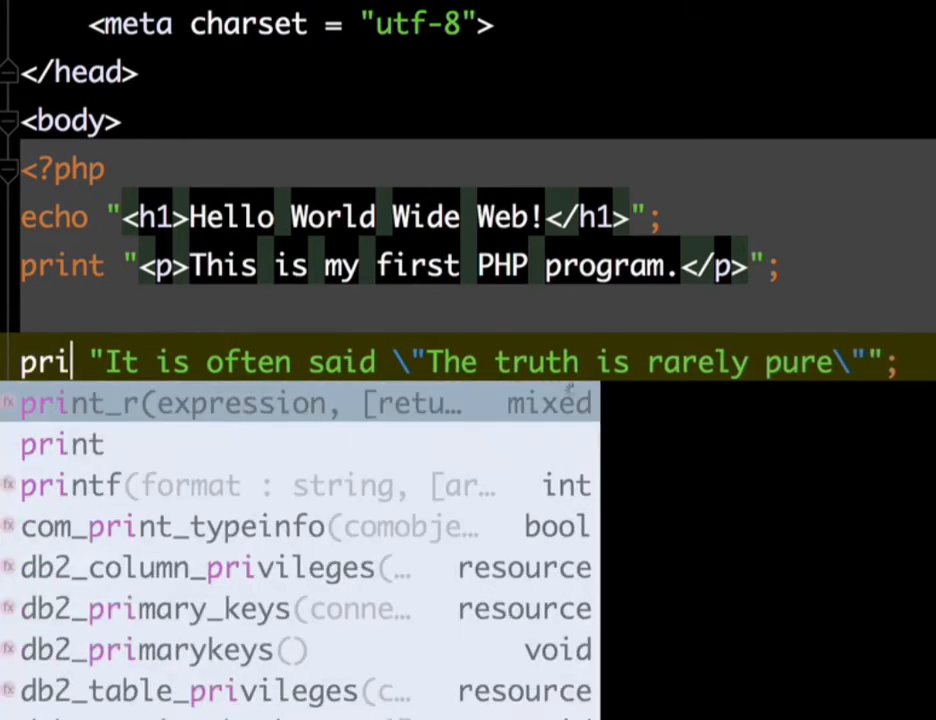
type("nt")
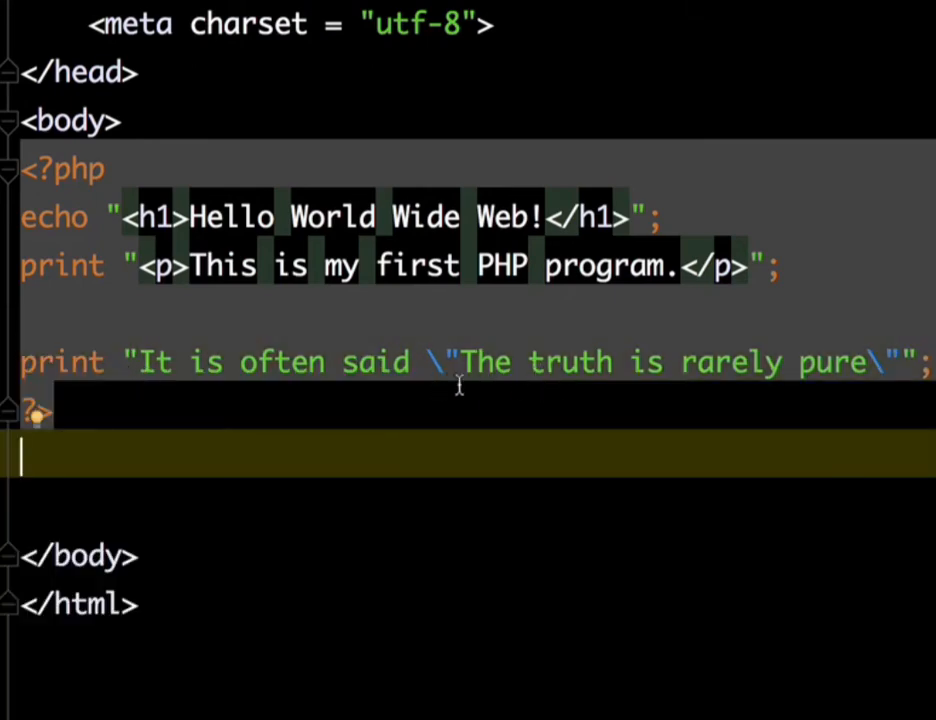
mouse_move(394, 448)
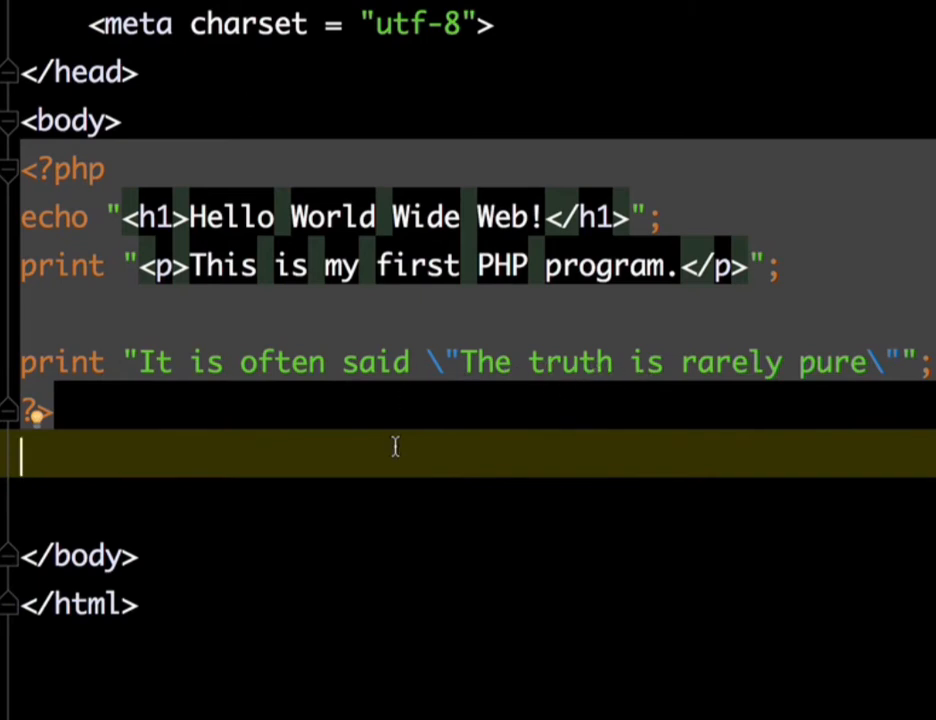
mouse_move(465, 361)
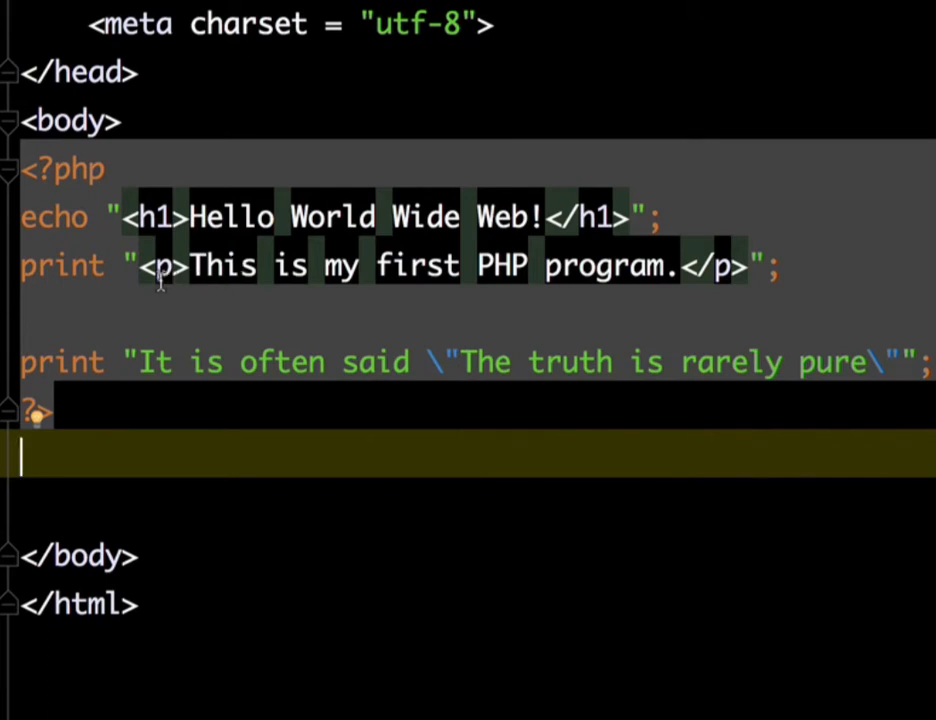
mouse_move(210, 310)
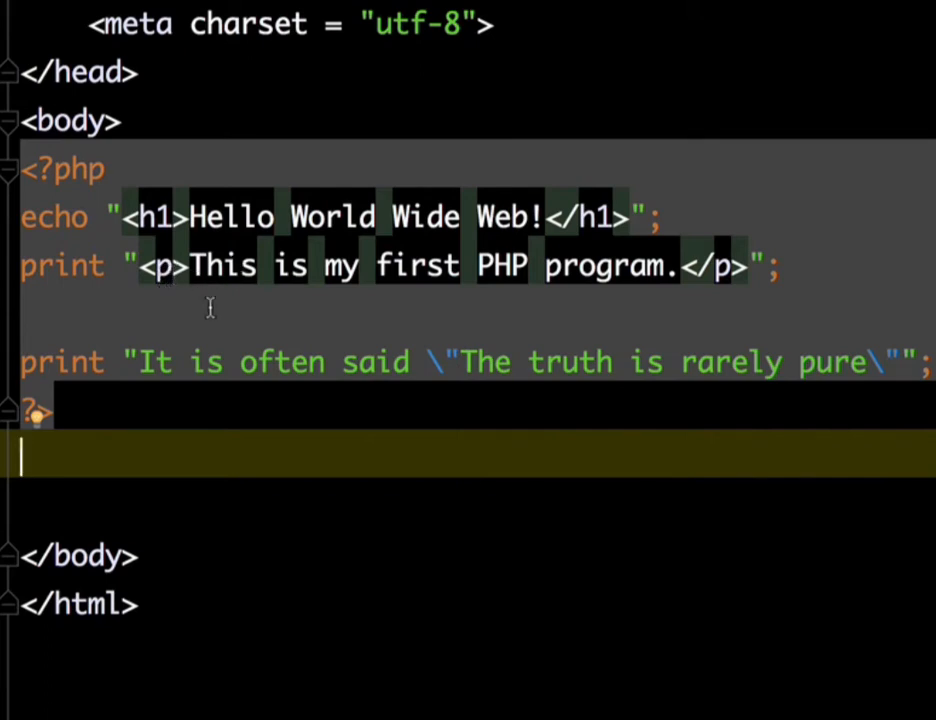
mouse_move(258, 258)
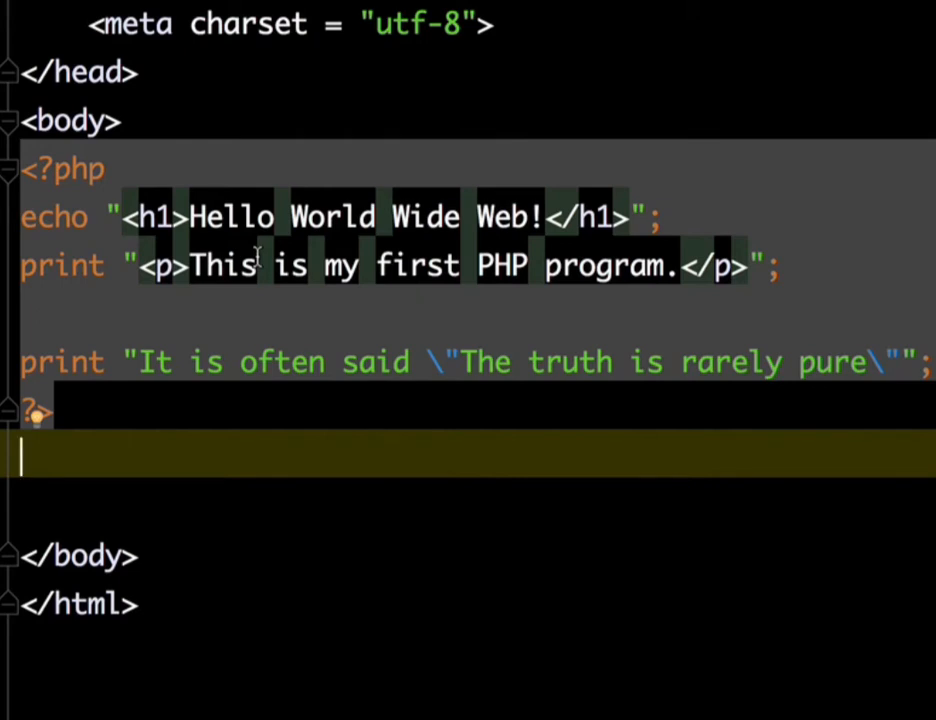
mouse_move(448, 368)
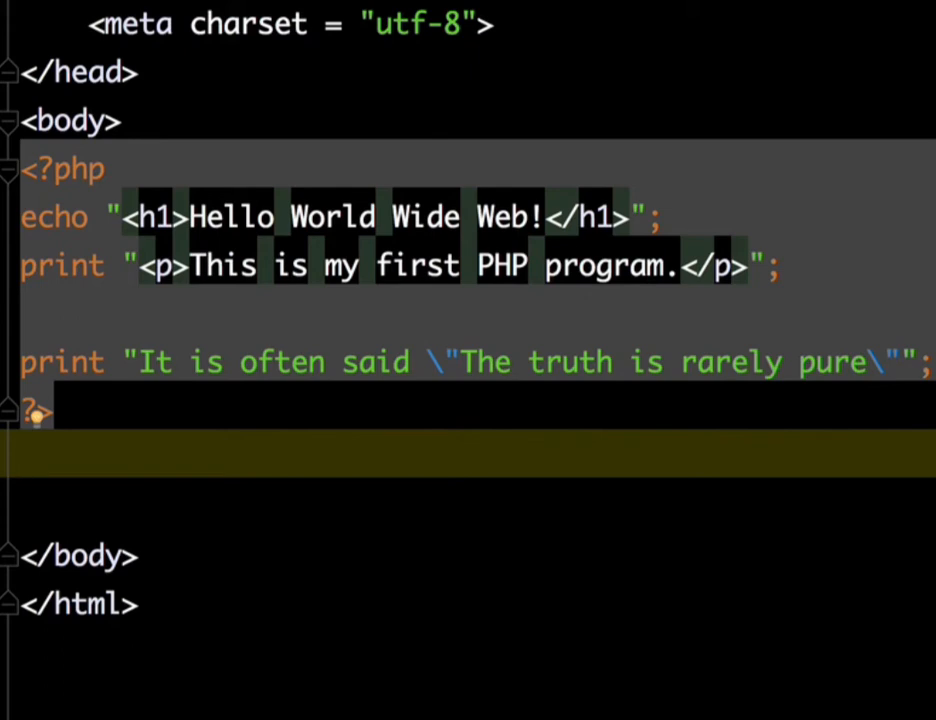
mouse_move(630, 483)
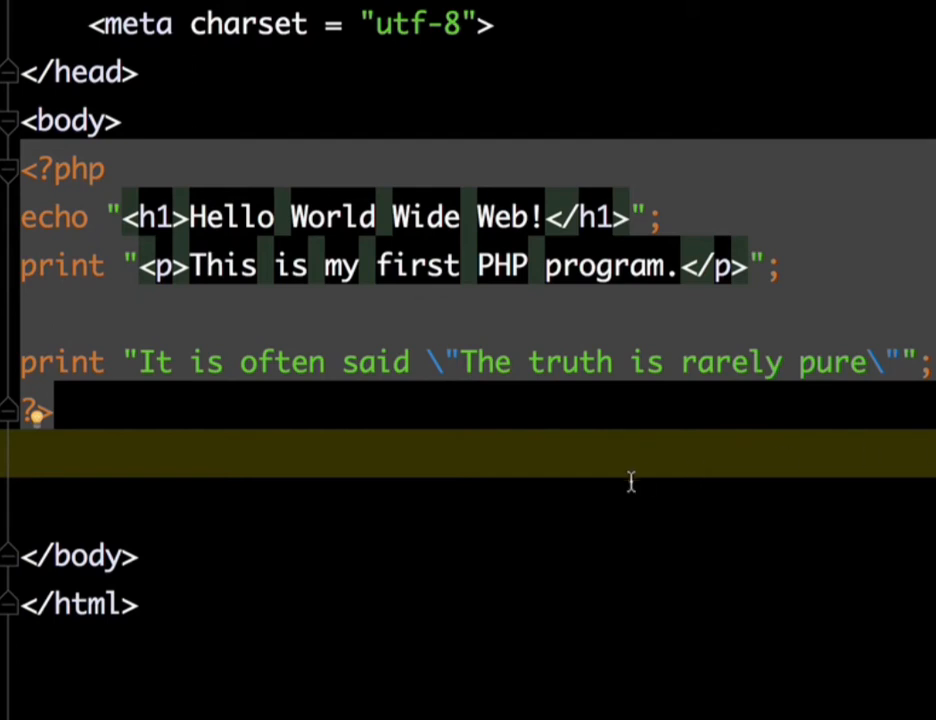
mouse_move(127, 290)
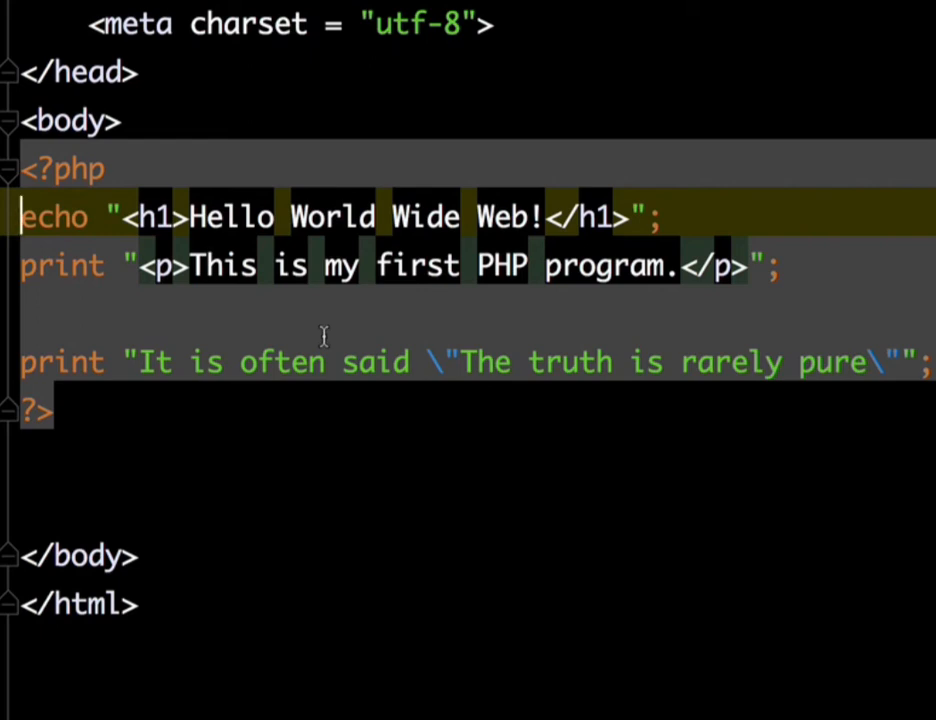
- Prefix the h1 echo line with // and the paragraph print line with #
type("//")
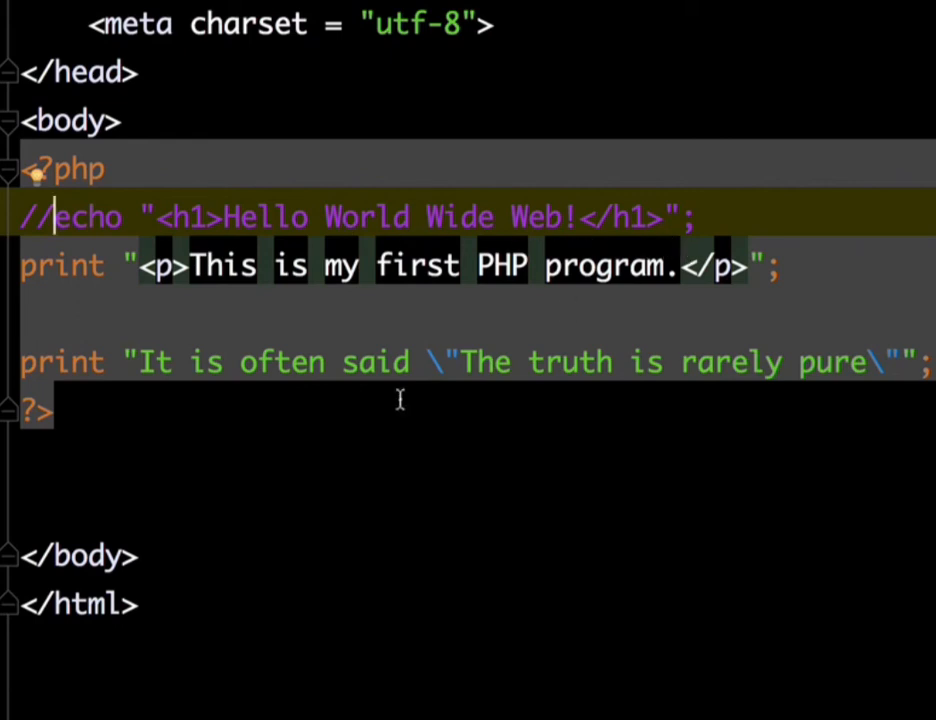
left_click(400, 264)
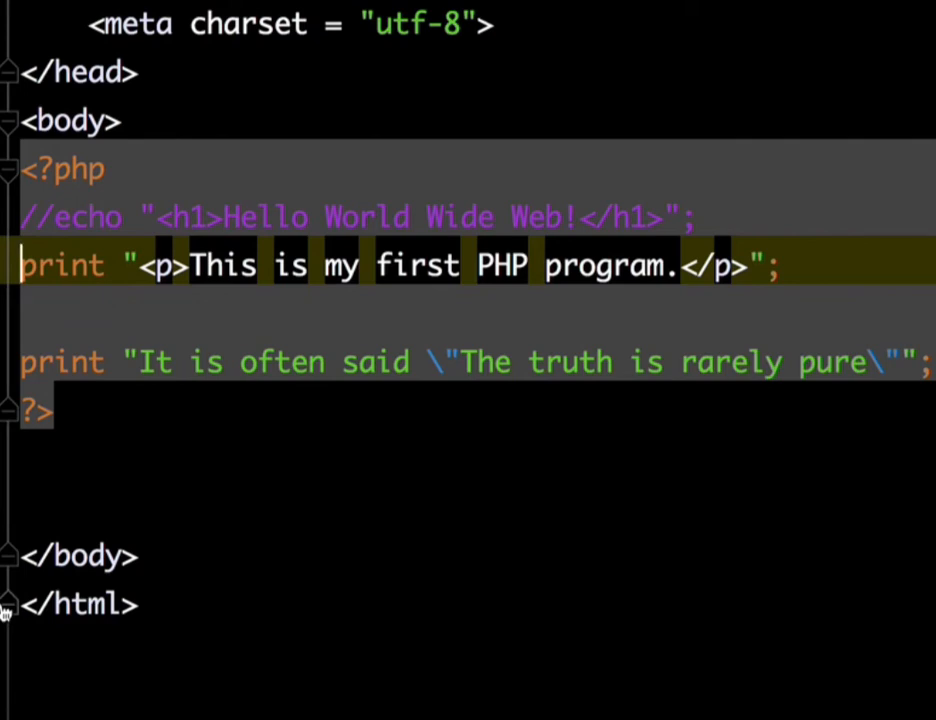
type("#")
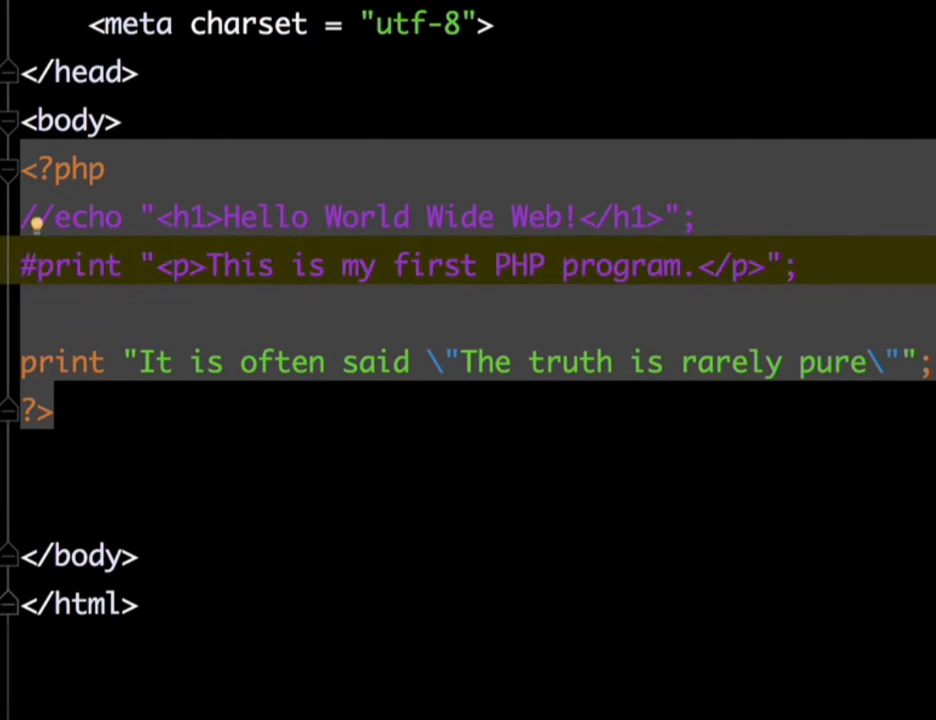
mouse_move(170, 435)
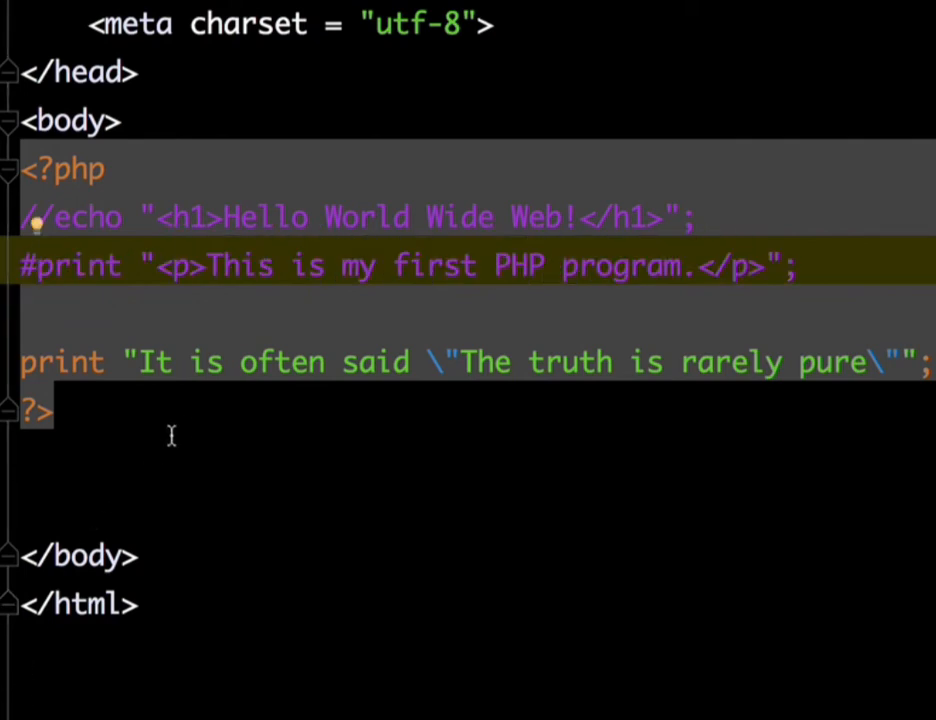
mouse_move(40, 260)
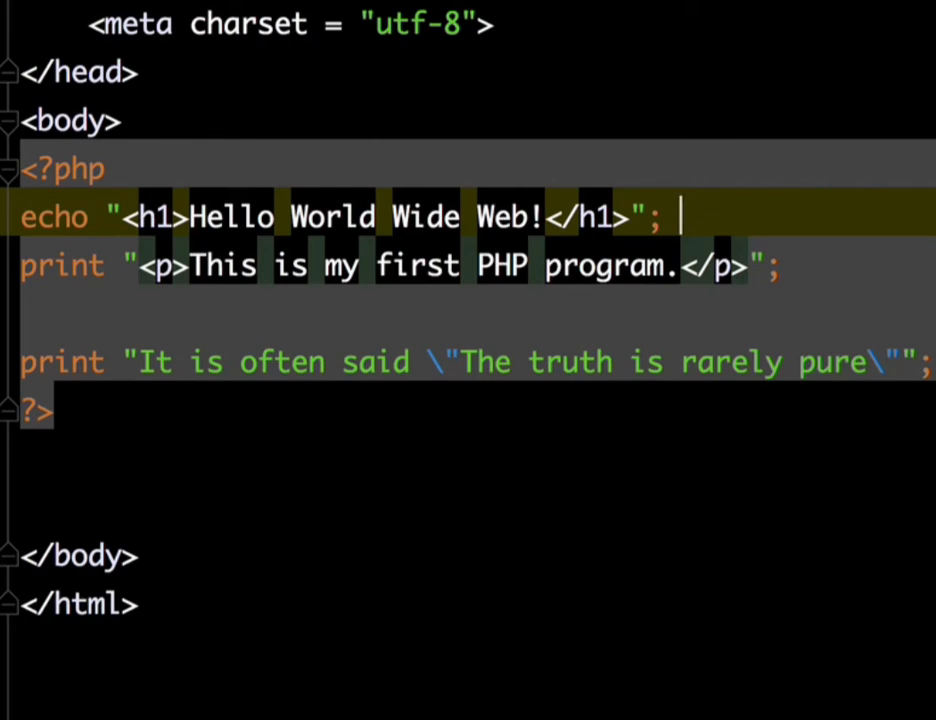
- Uncomment both lines, appending //comment to the echo and #another comment to the print
type("~/")
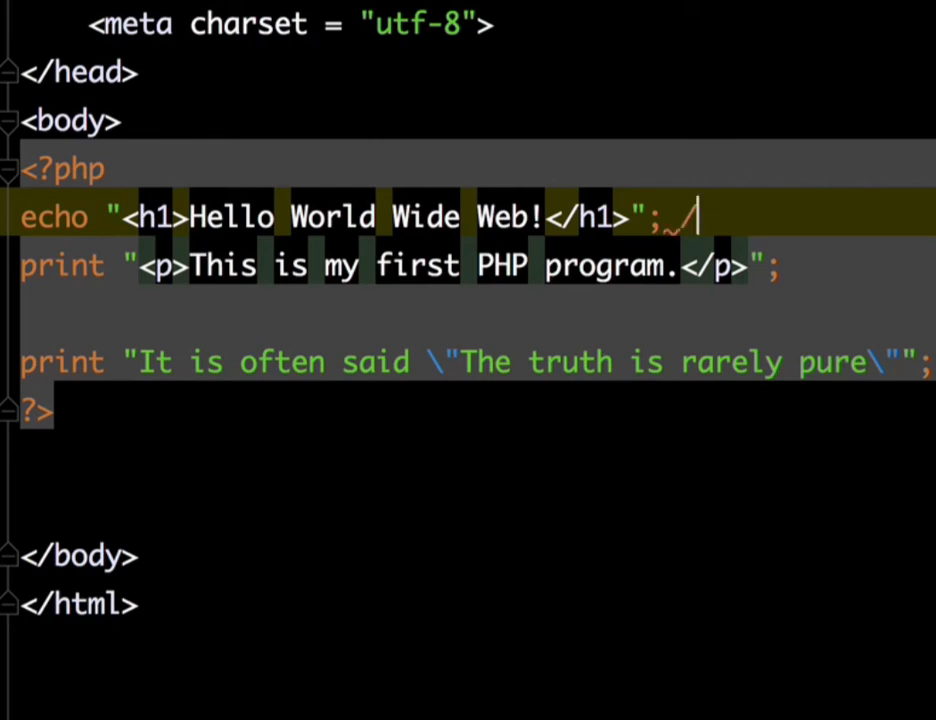
type("/c")
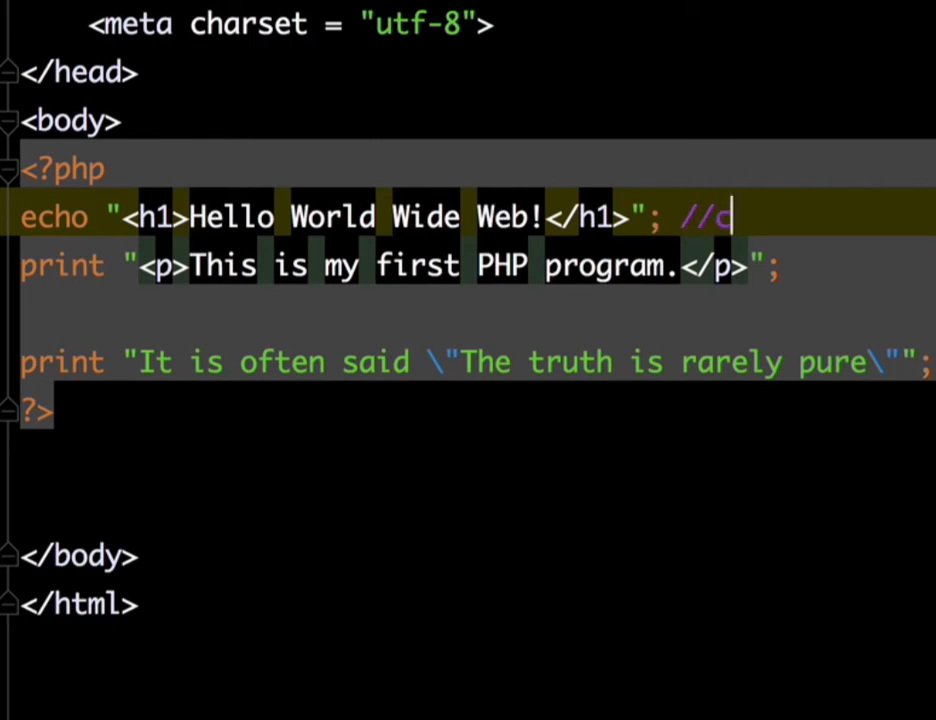
type("omment")
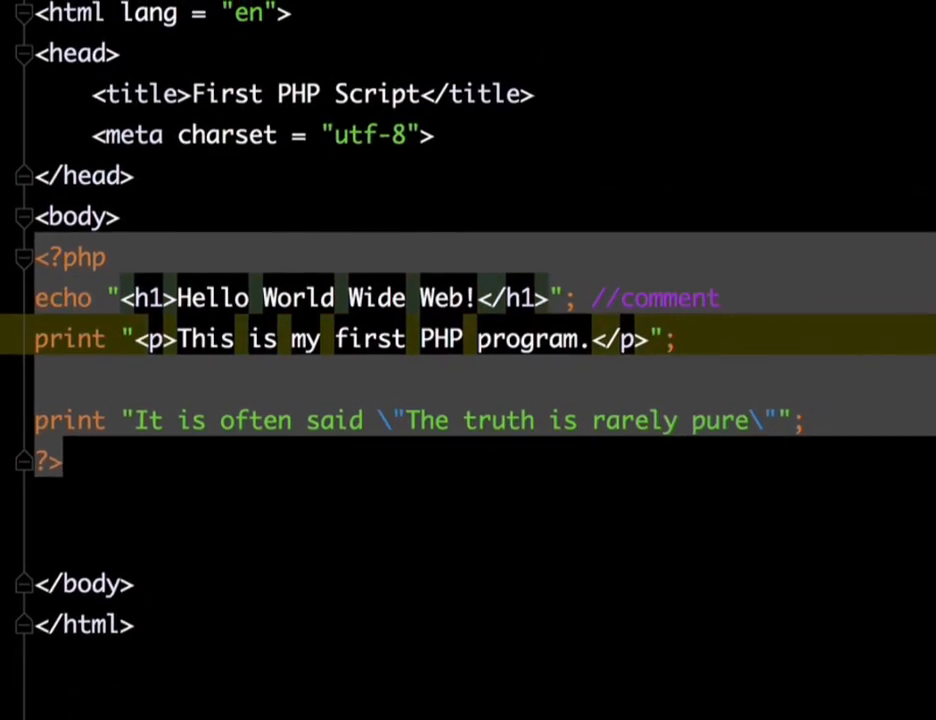
type("#a")
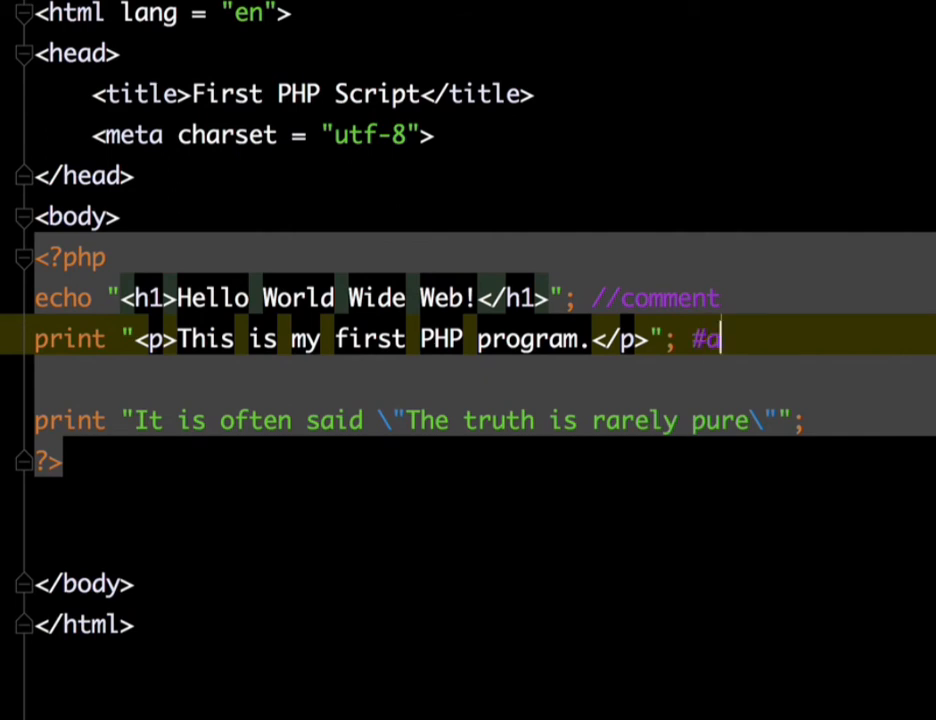
type("nother c")
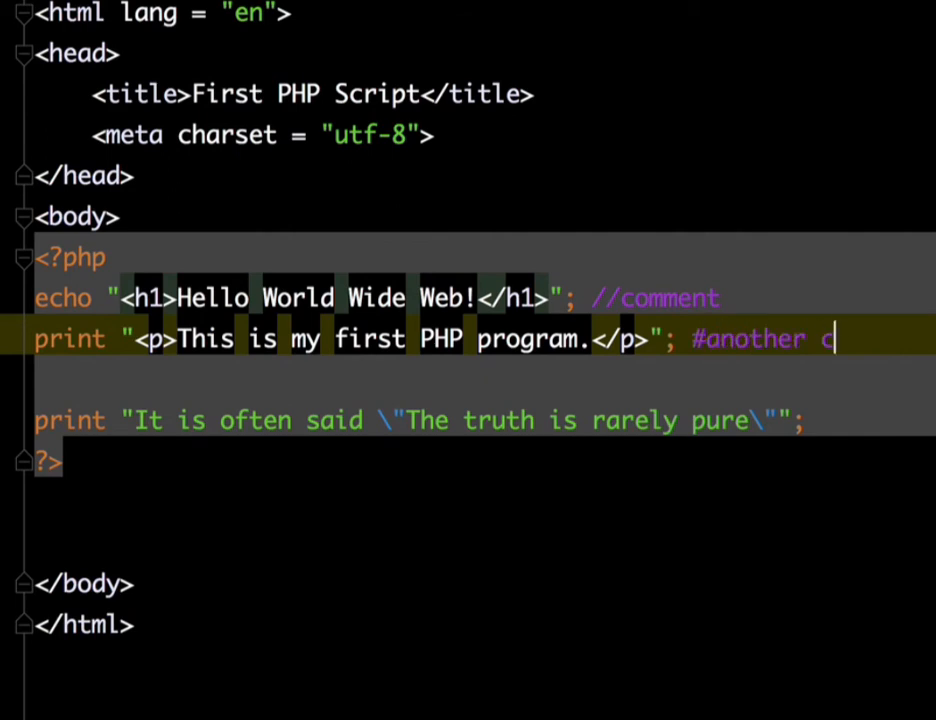
type("omment")
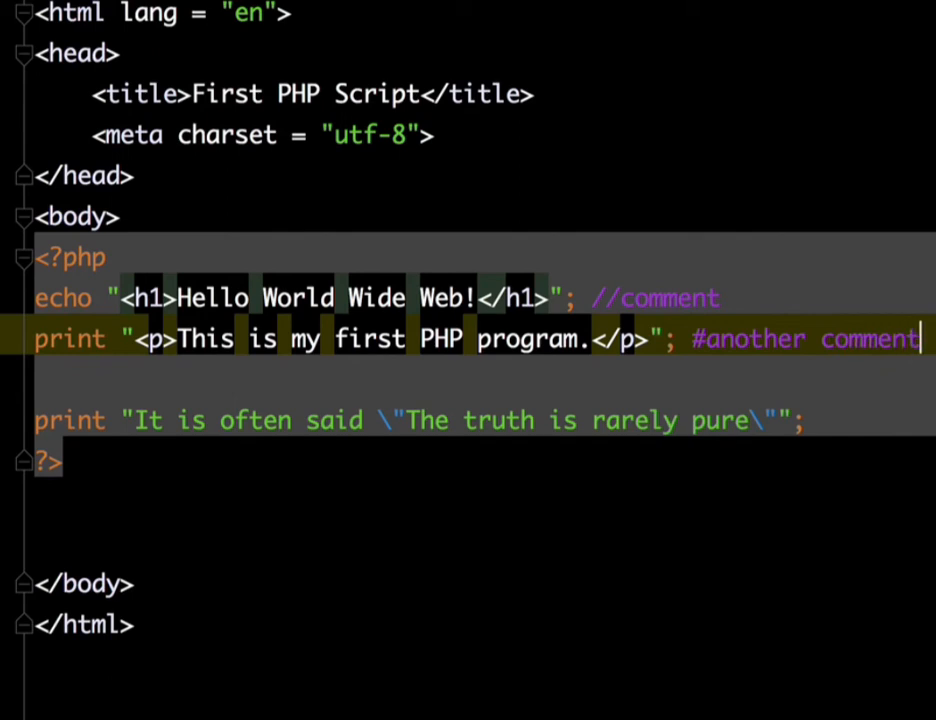
mouse_move(564, 289)
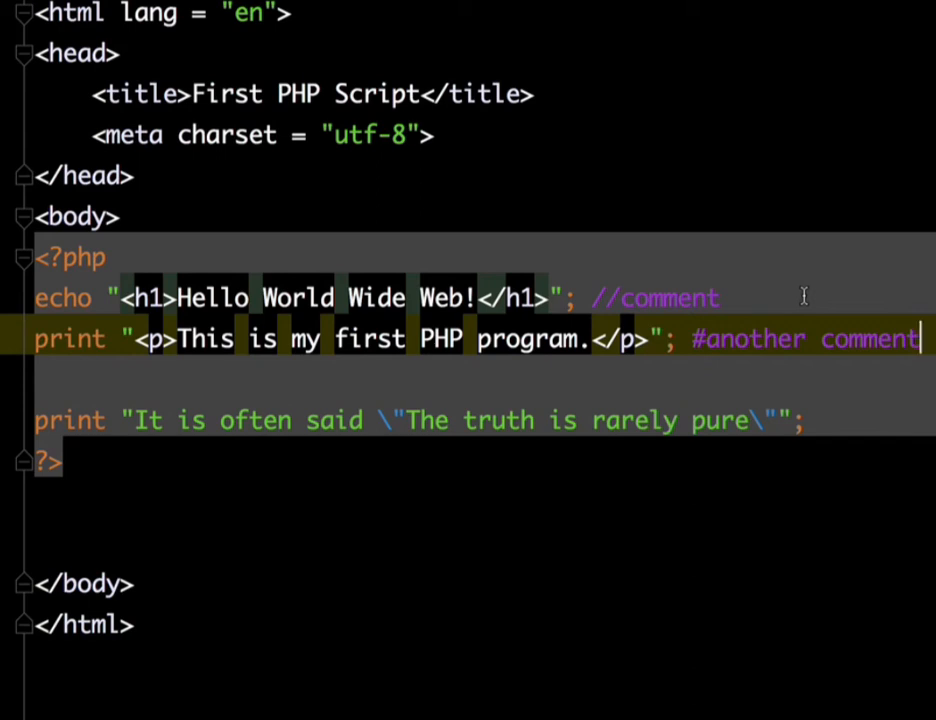
mouse_move(696, 374)
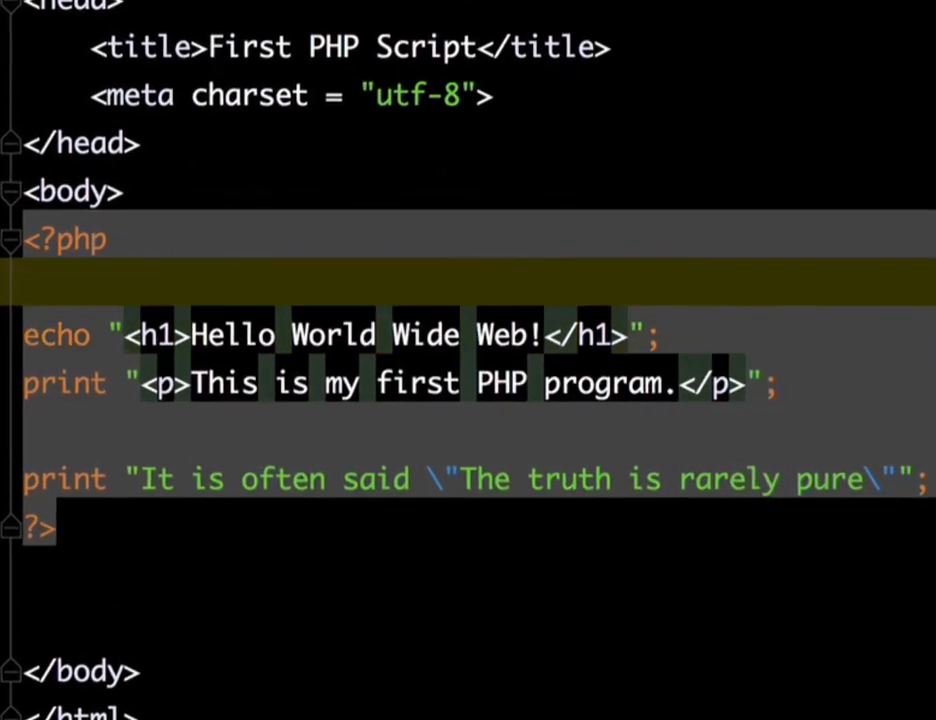
- Add /* after the <?php line and */ after the print statement, commenting out both lines
type("/")
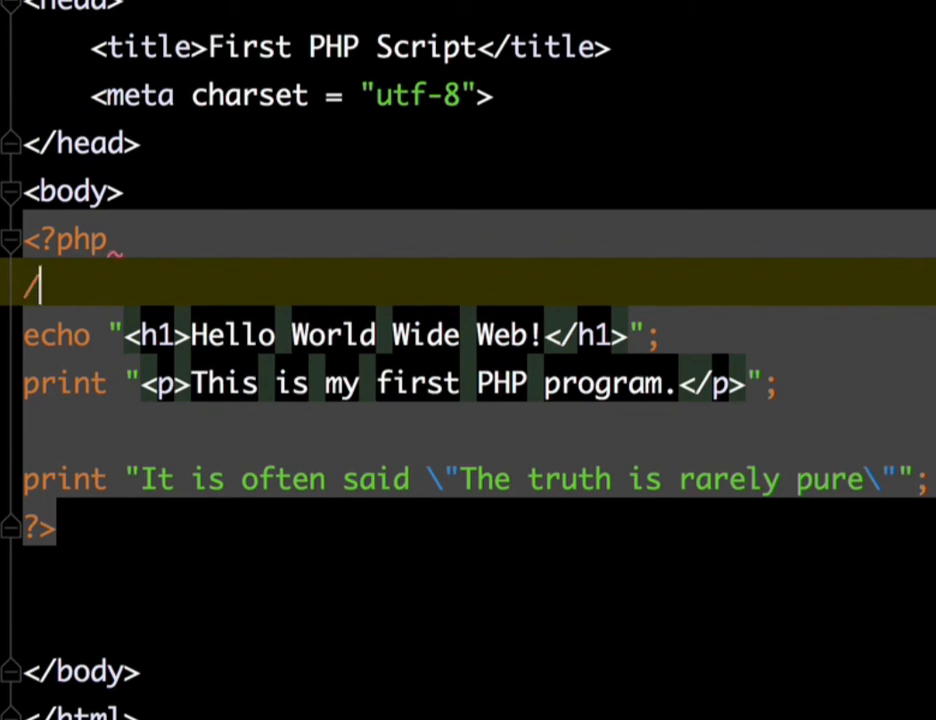
type("*")
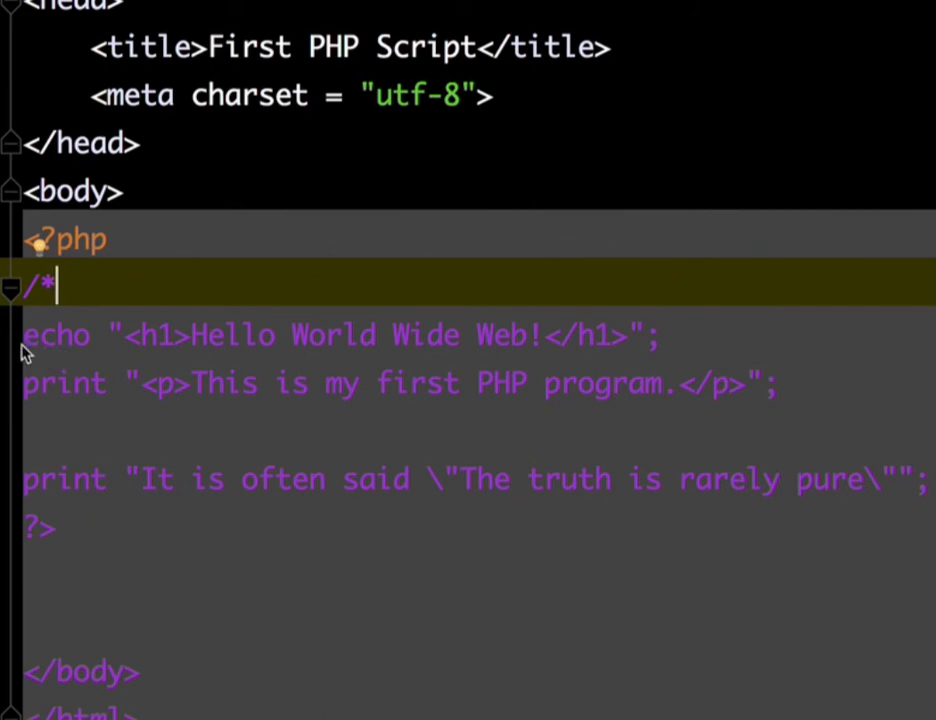
mouse_move(167, 627)
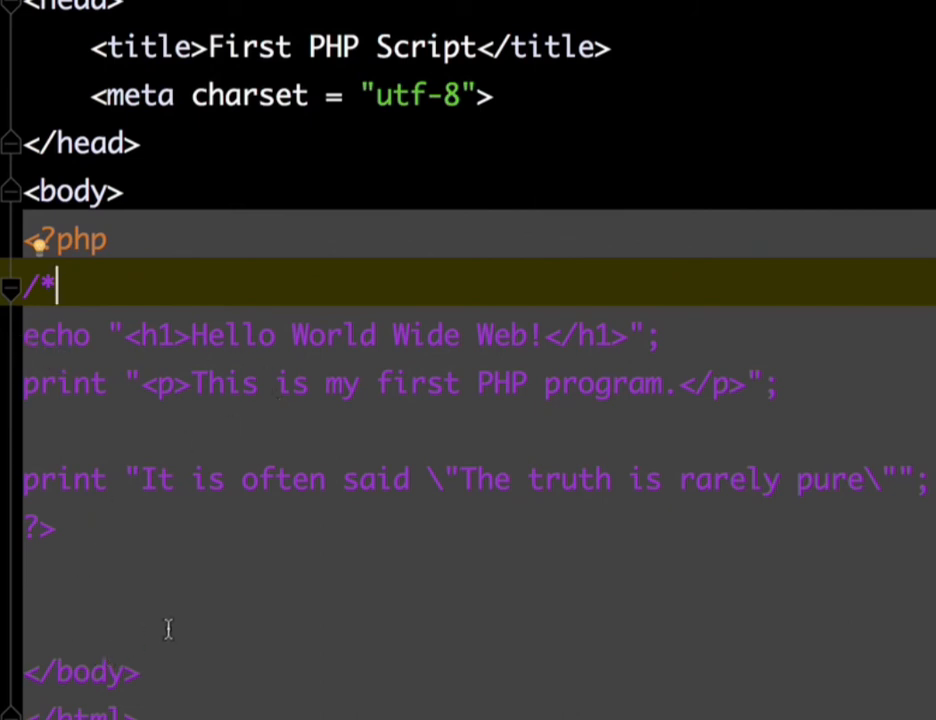
mouse_move(25, 425)
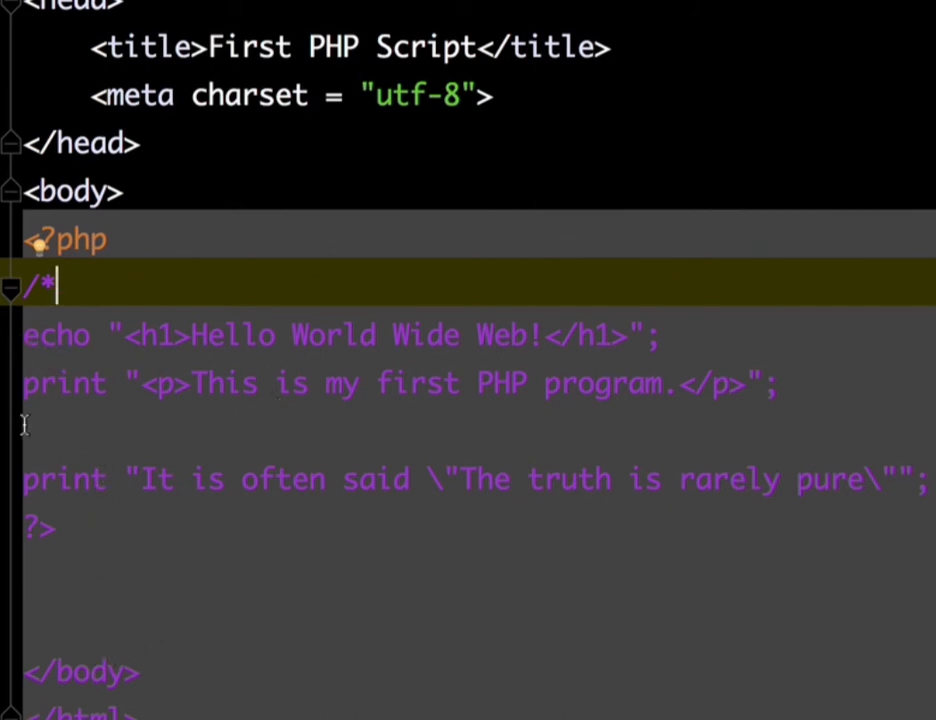
left_click(25, 425)
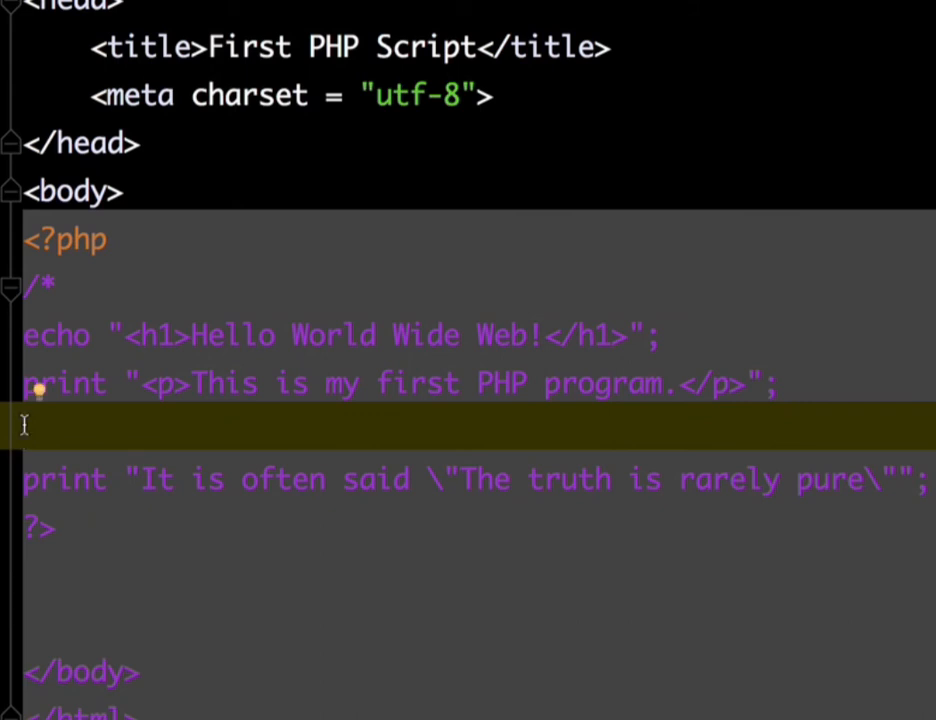
type("*")
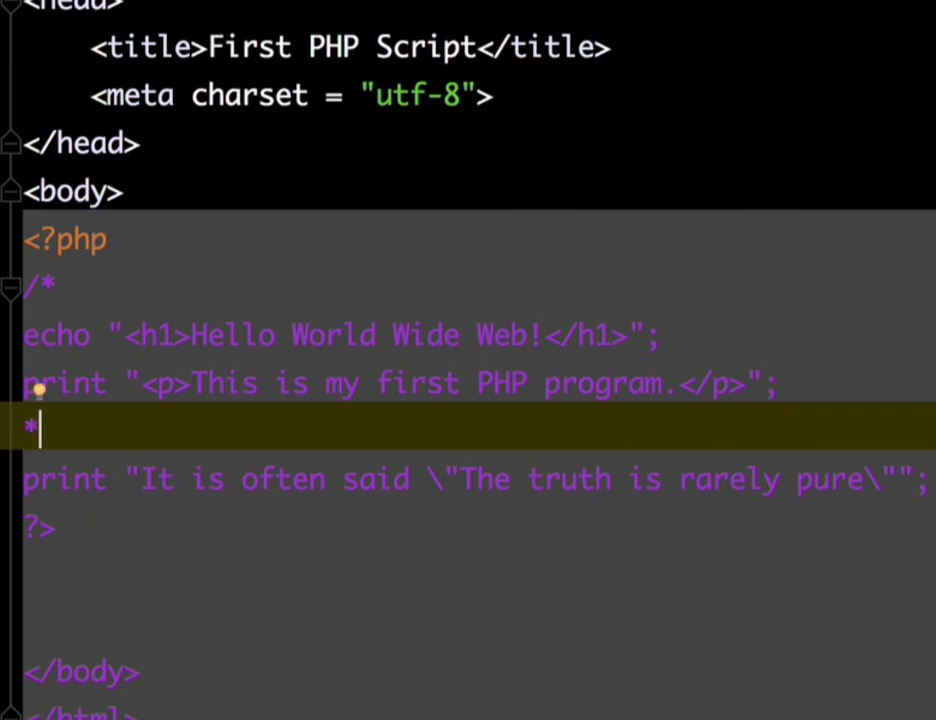
type("/")
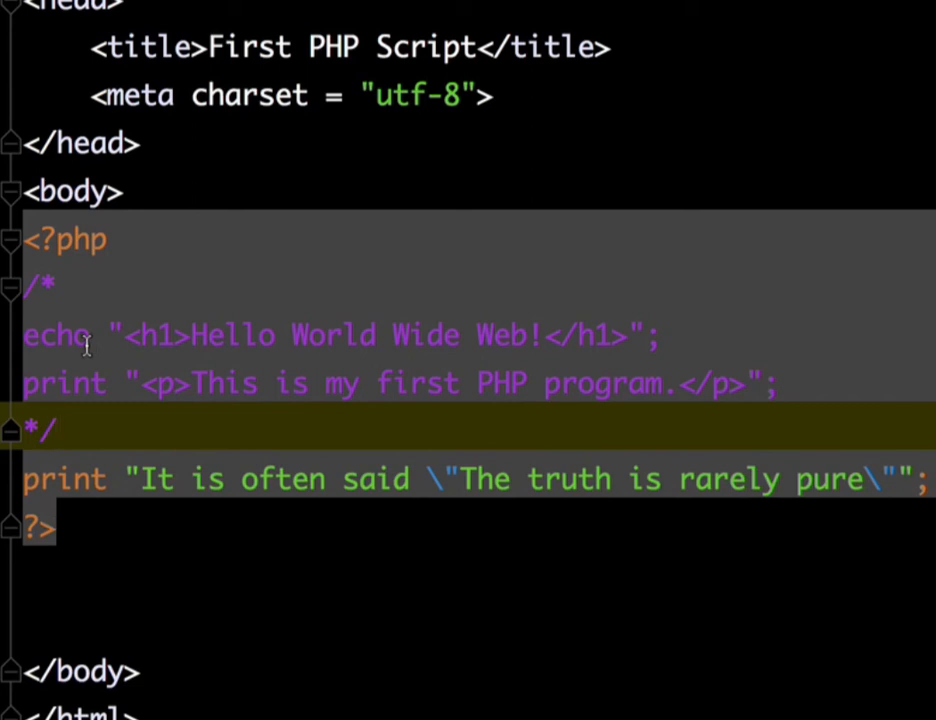
mouse_move(128, 368)
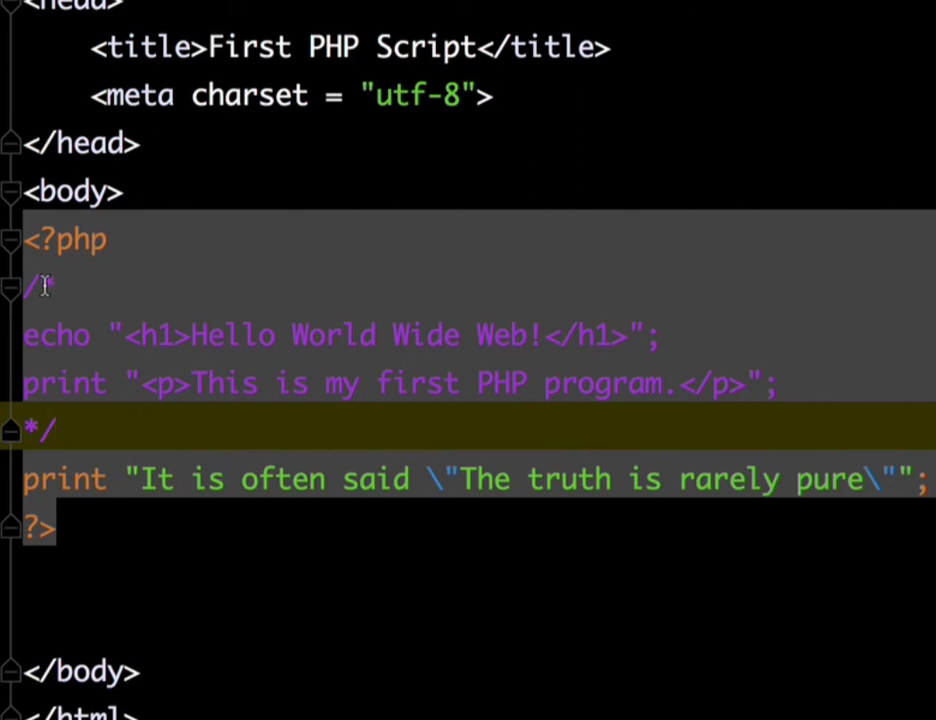
type("*")
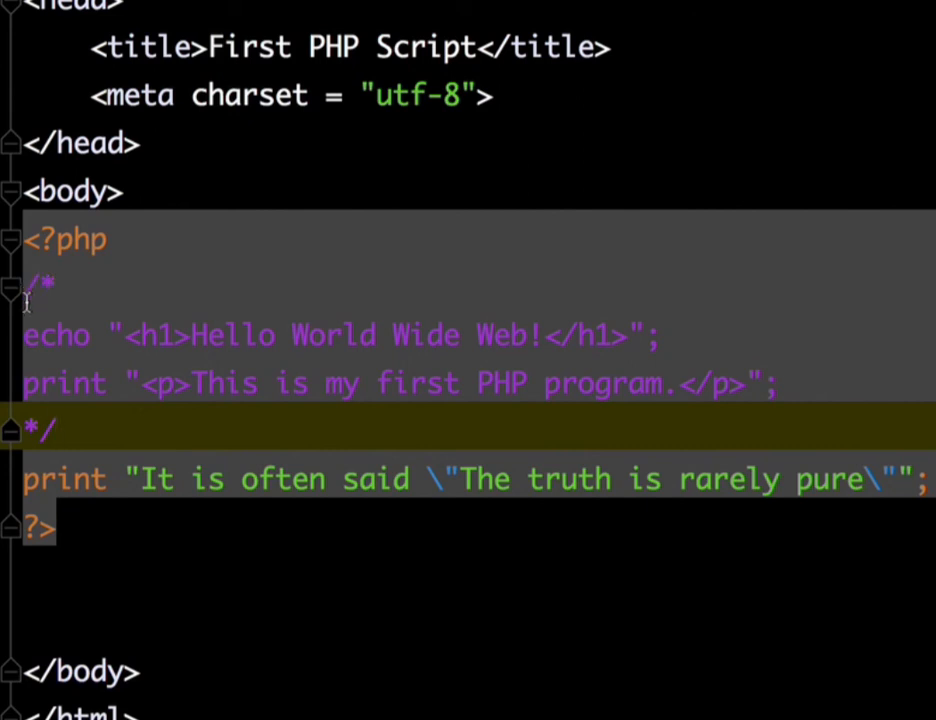
mouse_move(15, 335)
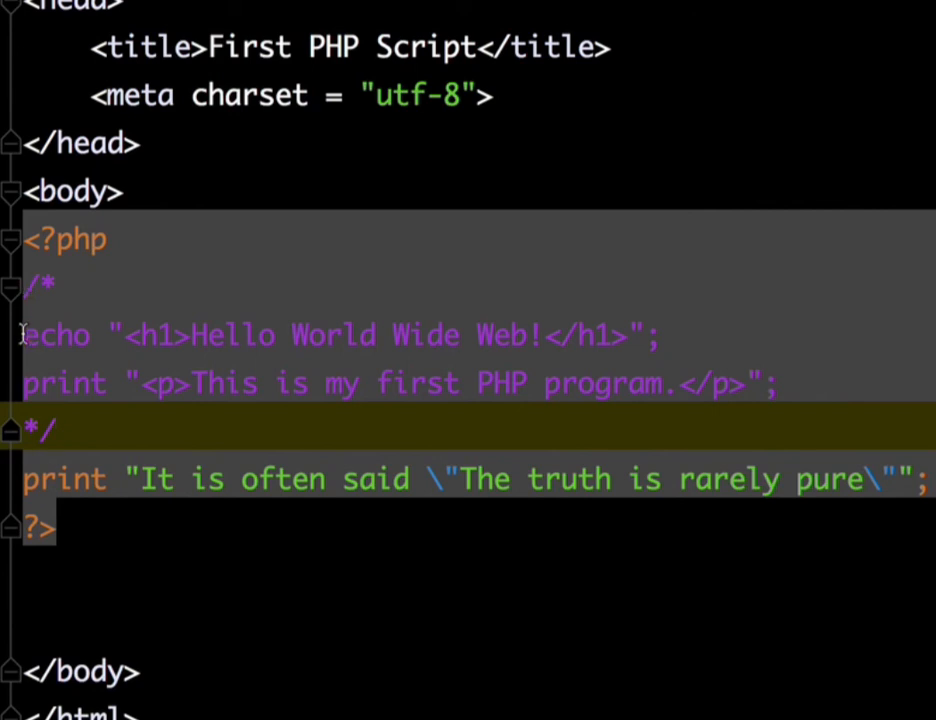
mouse_move(38, 283)
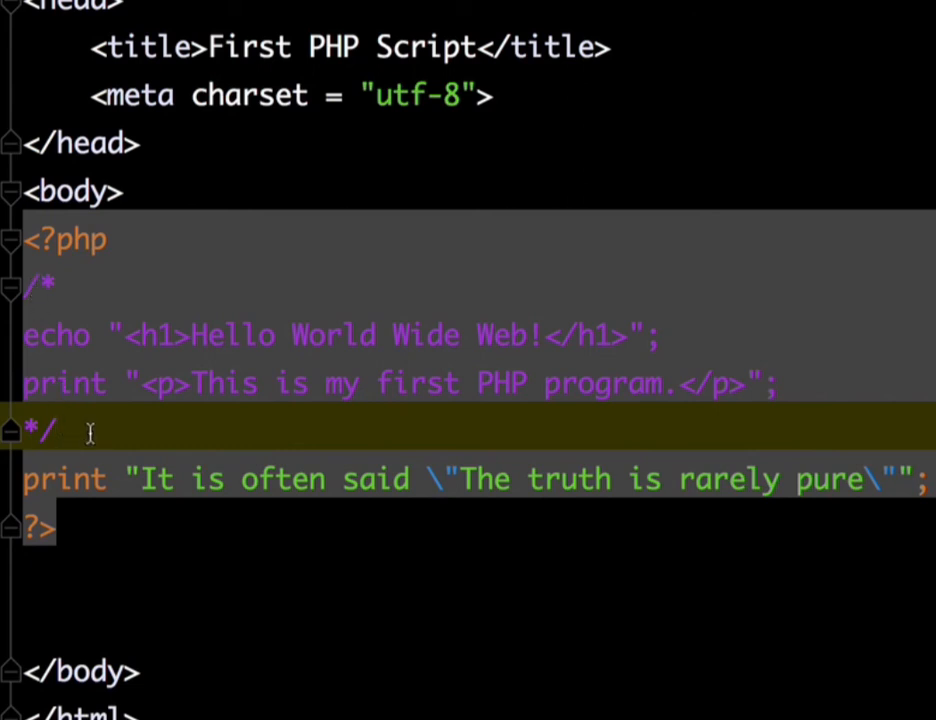
mouse_move(400, 633)
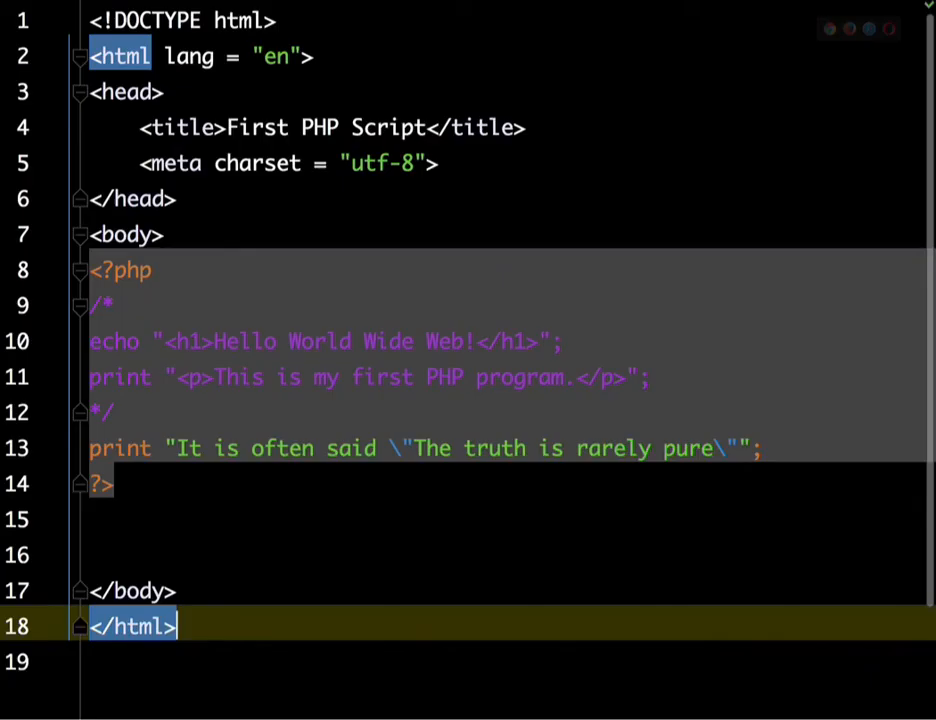
- Delete the */ and /* markers so the echo and print lines run again
left_click(400, 555)
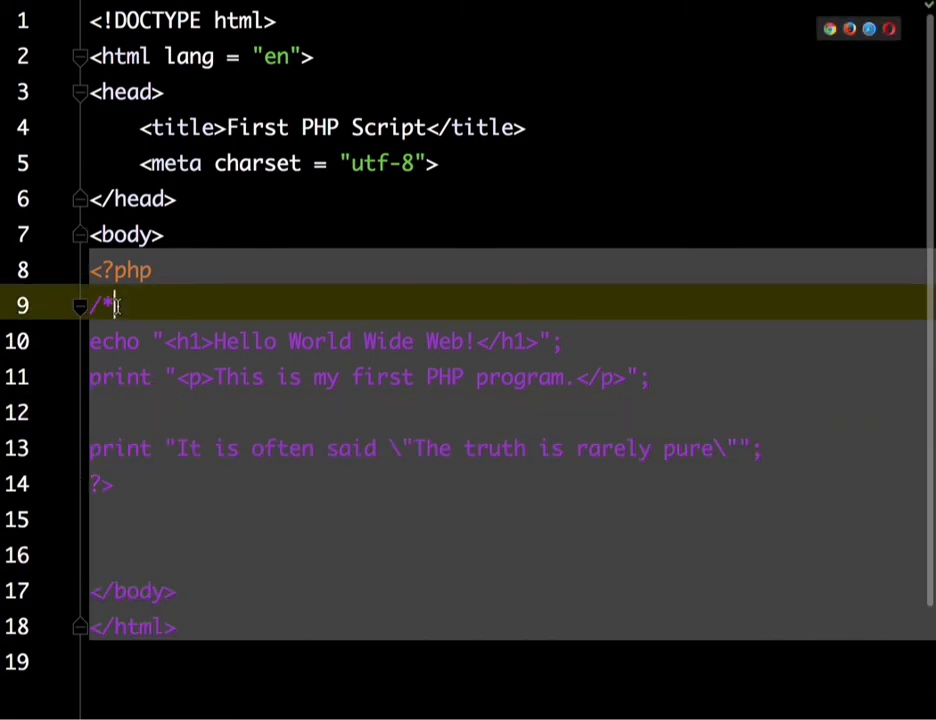
key("Backspace")
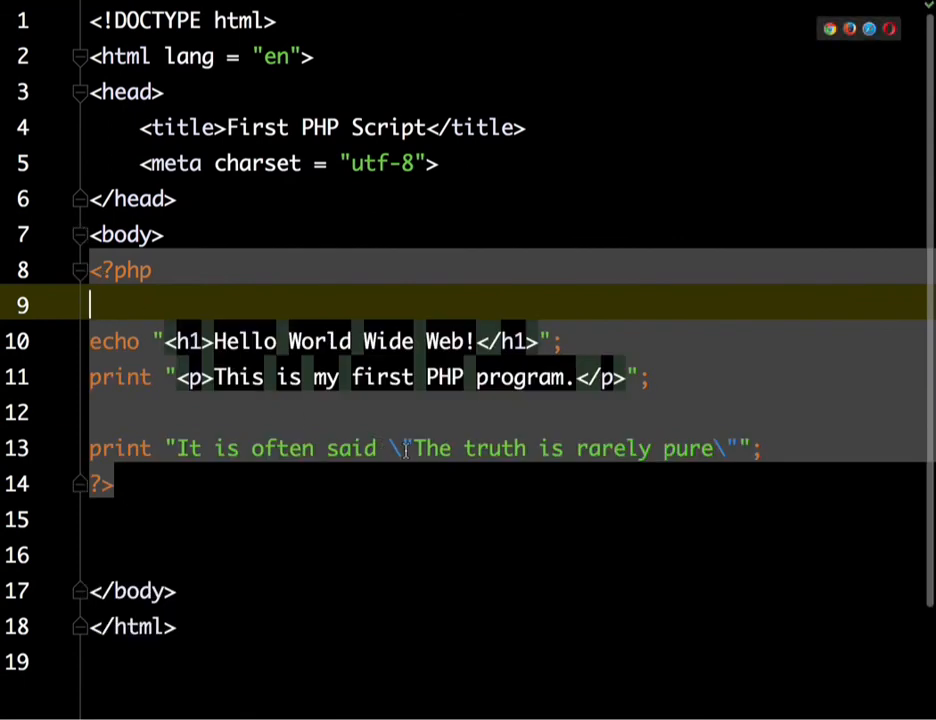